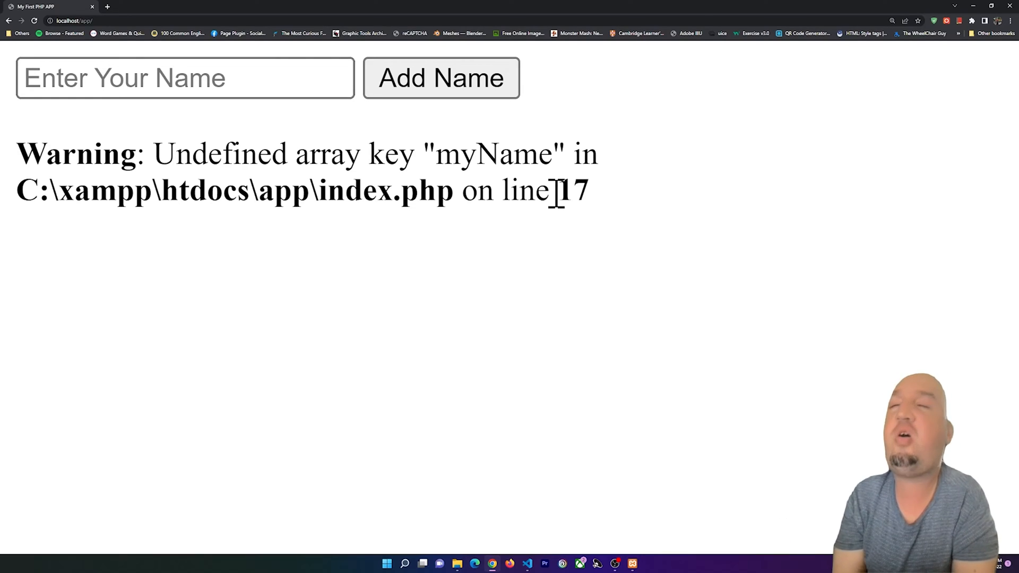
{"action": "mouse_move", "coordinate": [333, 302]}
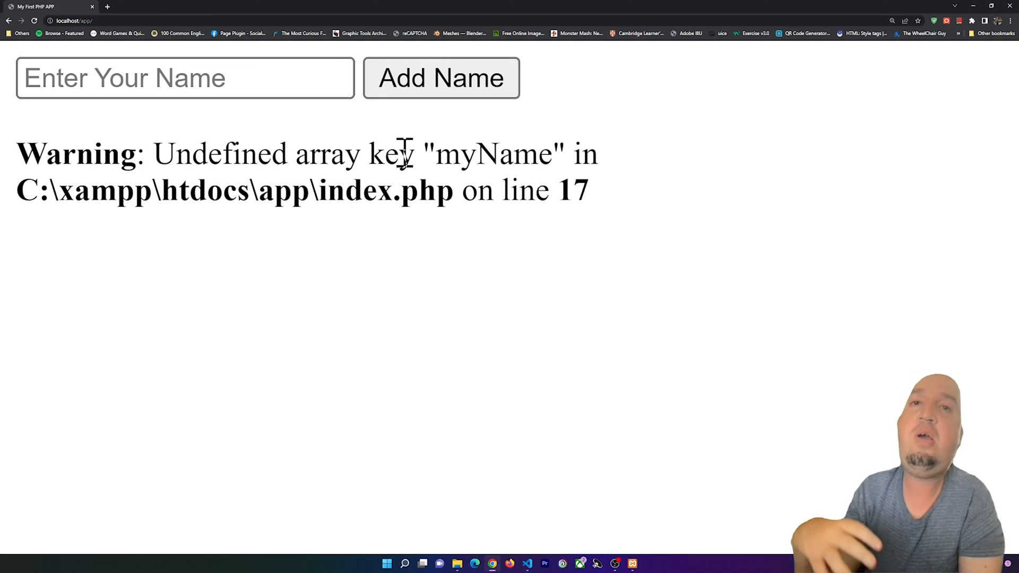
{"action": "mouse_move", "coordinate": [545, 554]}
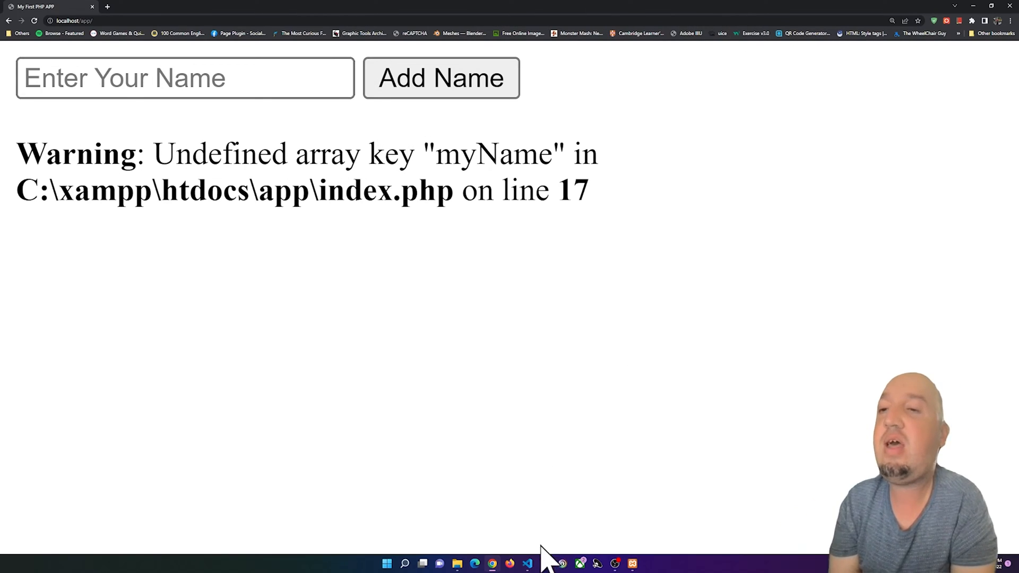
Review the php tags and briefly change the form method to GET, then restore it to POST.
{"action": "left_click", "coordinate": [528, 564]}
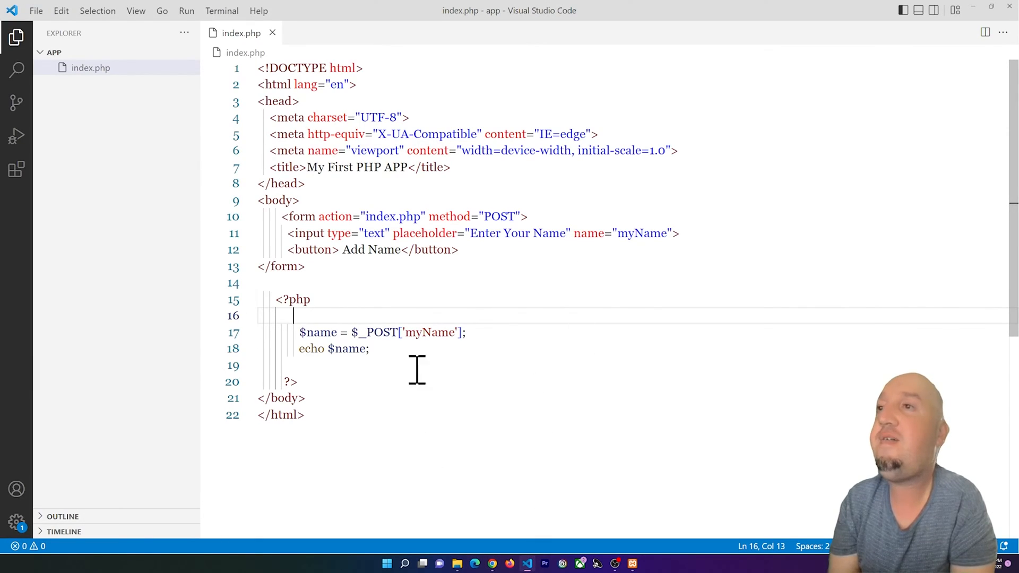
{"action": "mouse_move", "coordinate": [453, 325]}
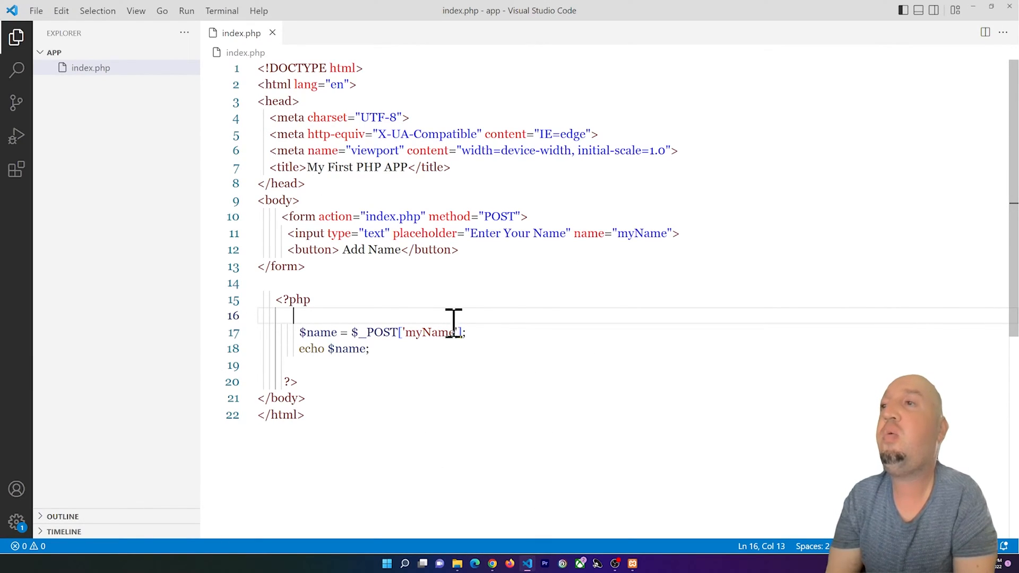
{"action": "double_click", "coordinate": [291, 300]}
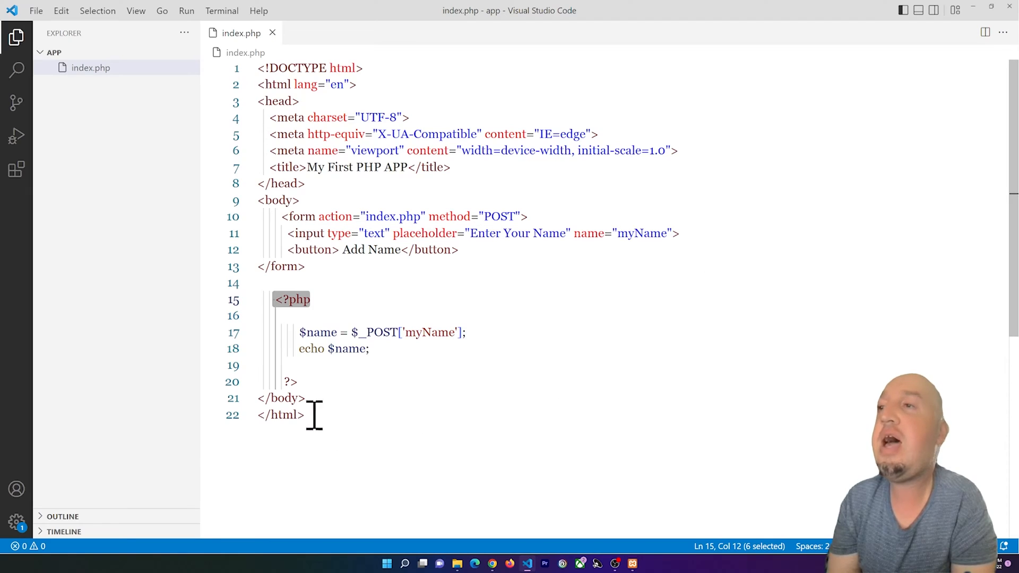
{"action": "left_click", "coordinate": [289, 382]}
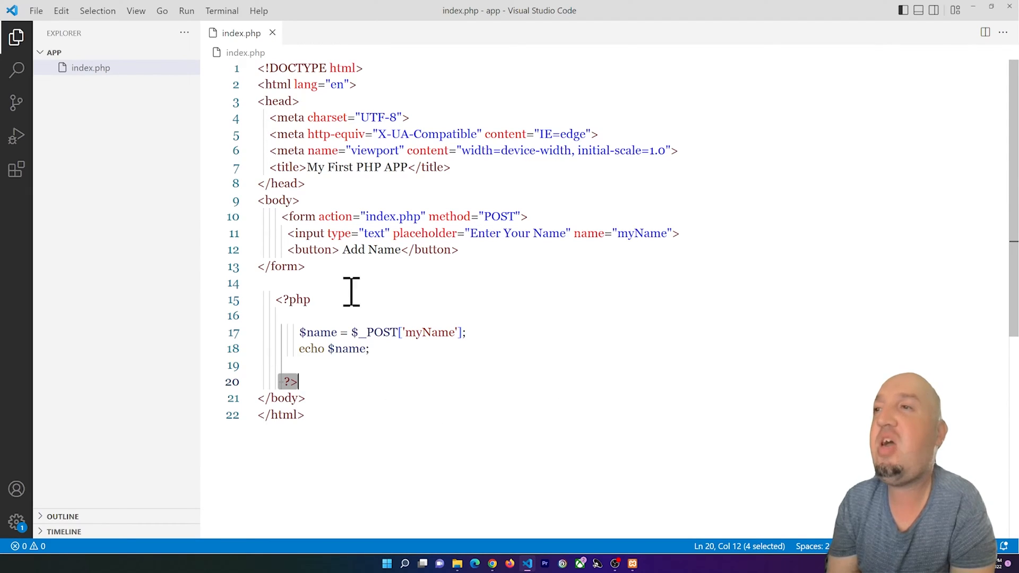
{"action": "left_click", "coordinate": [300, 365]}
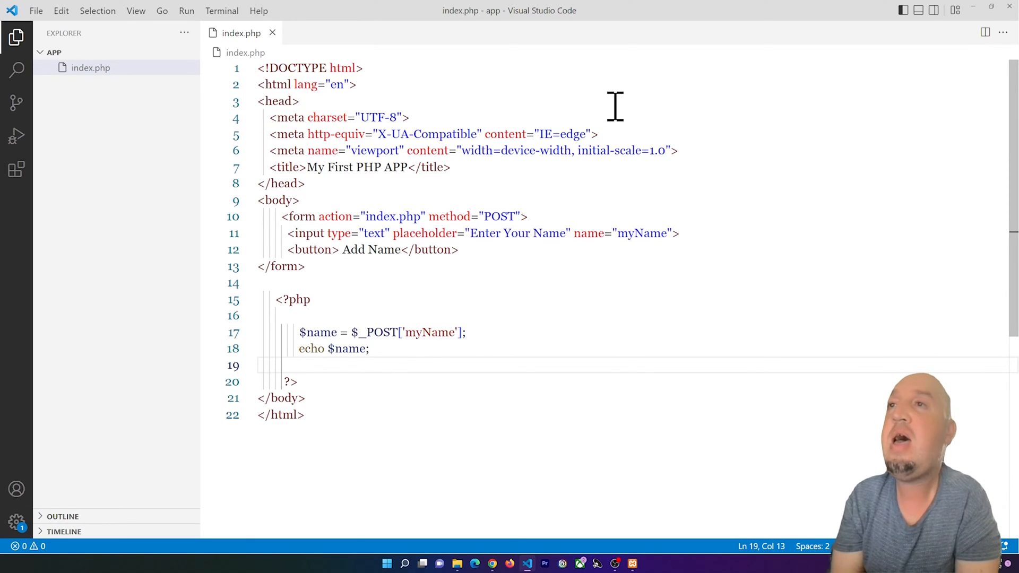
{"action": "mouse_move", "coordinate": [616, 217]}
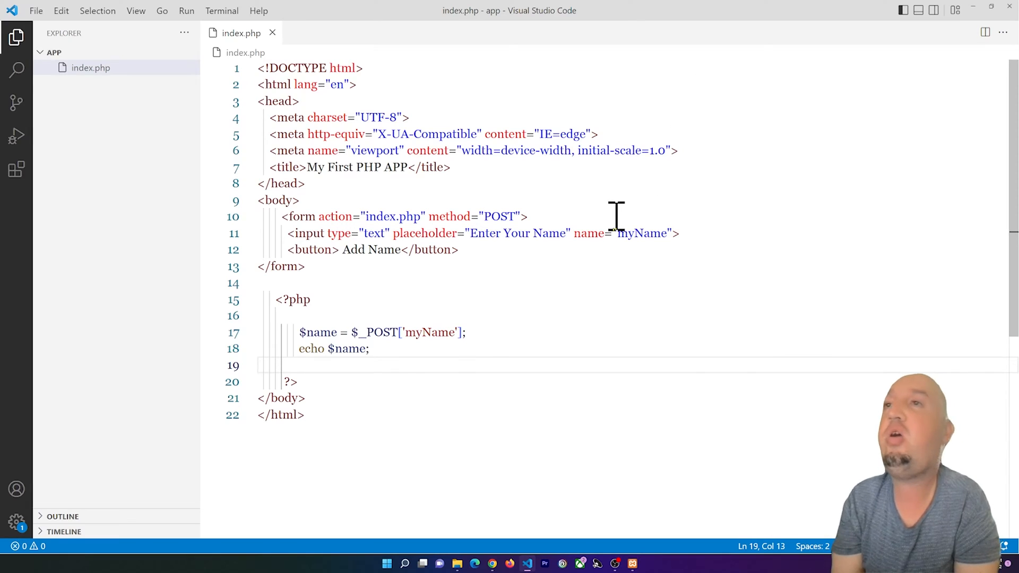
{"action": "mouse_move", "coordinate": [623, 232]}
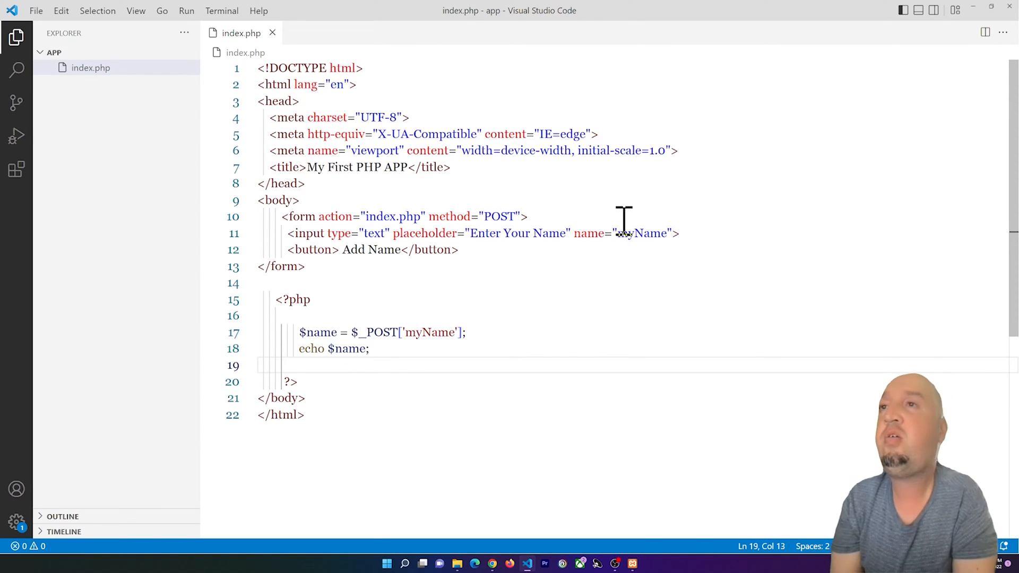
{"action": "mouse_move", "coordinate": [621, 192]}
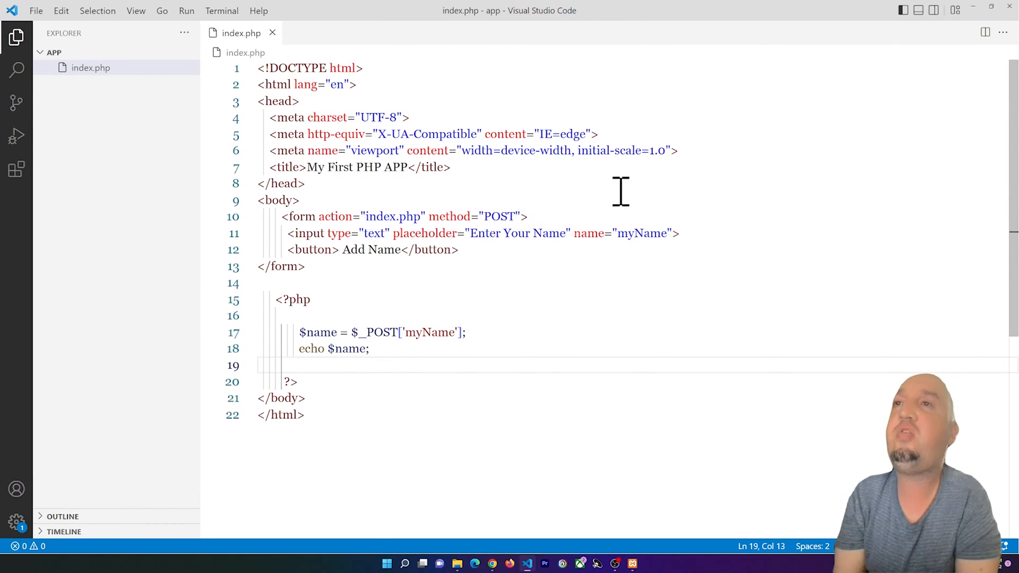
{"action": "mouse_move", "coordinate": [589, 233]}
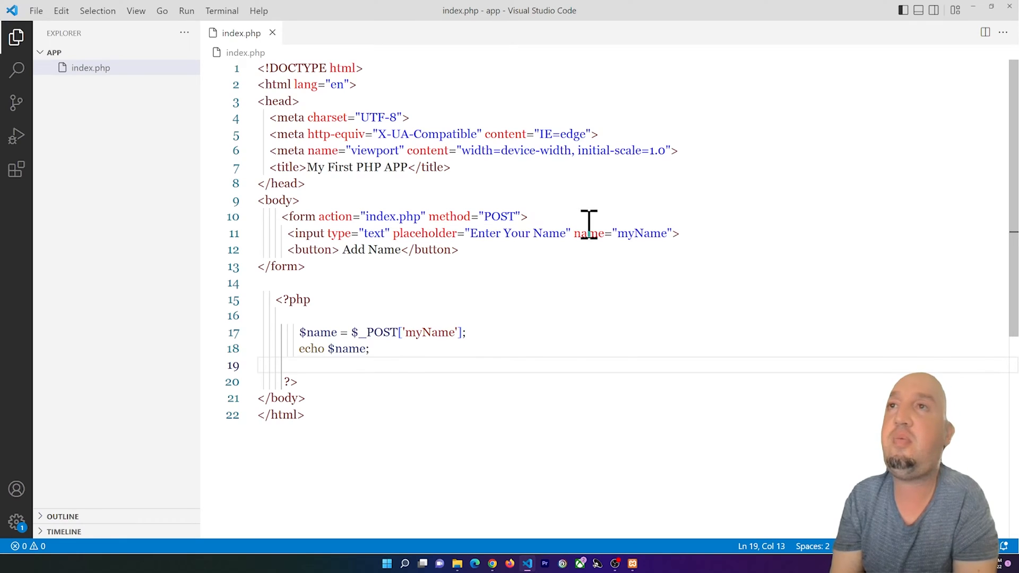
{"action": "mouse_move", "coordinate": [490, 216]}
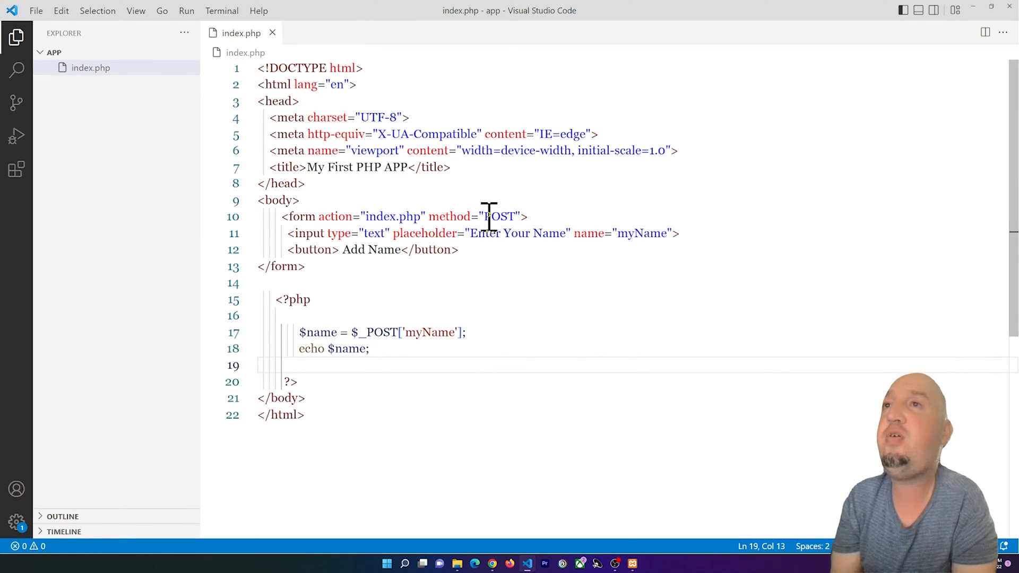
{"action": "type", "text": "g"}
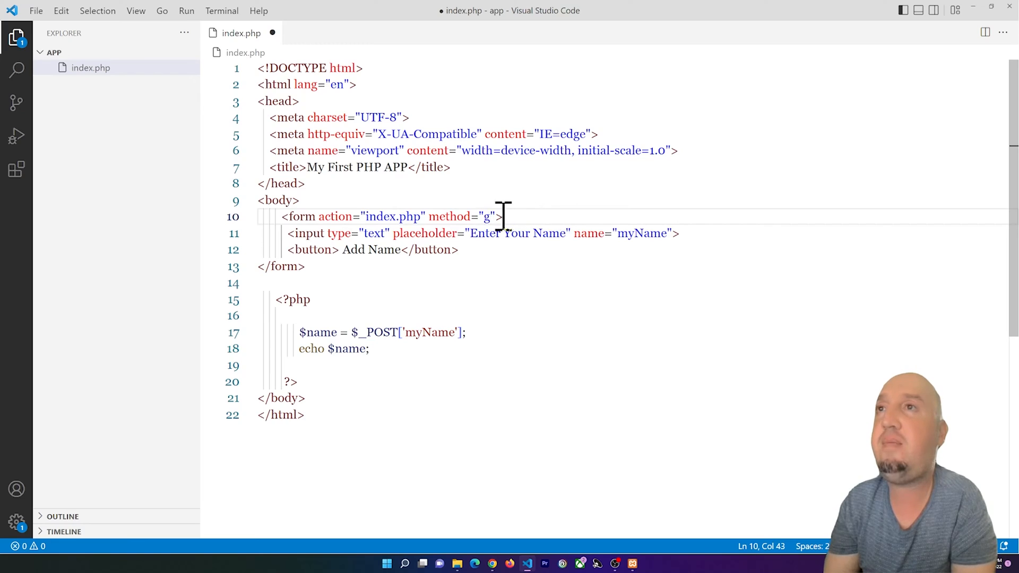
{"action": "type", "text": "ET"}
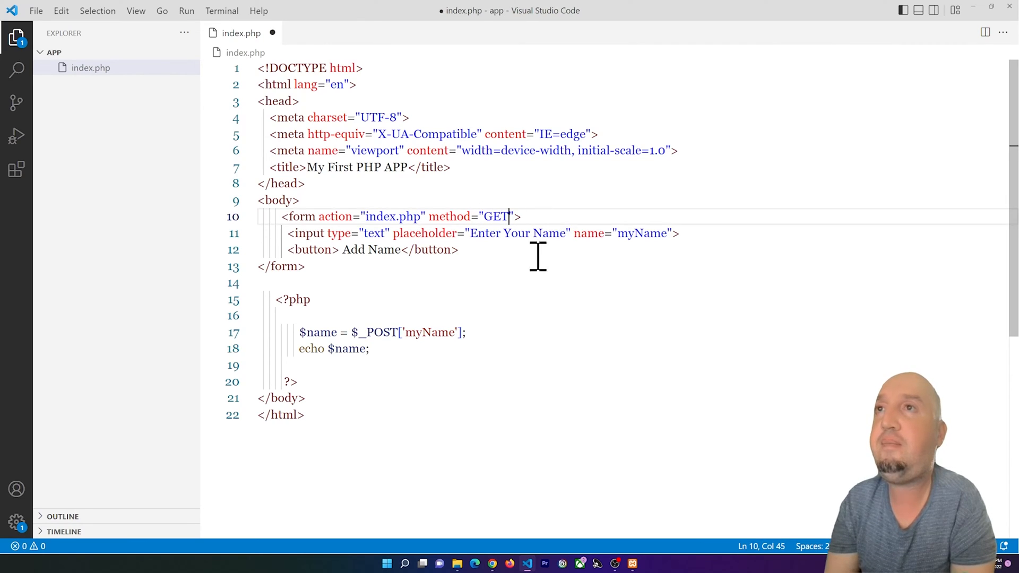
{"action": "double_click", "coordinate": [294, 299]}
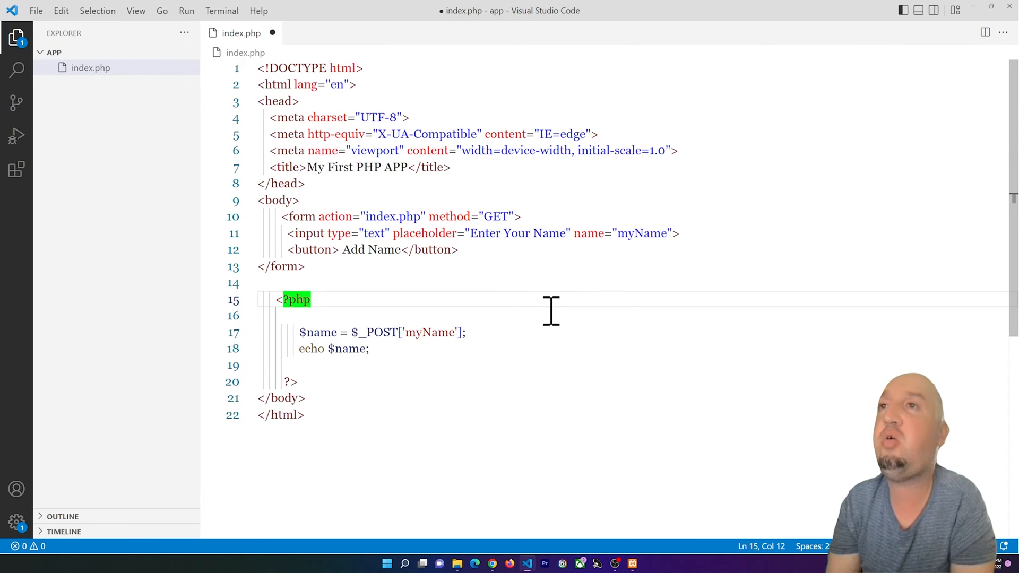
{"action": "type", "text": "POST"}
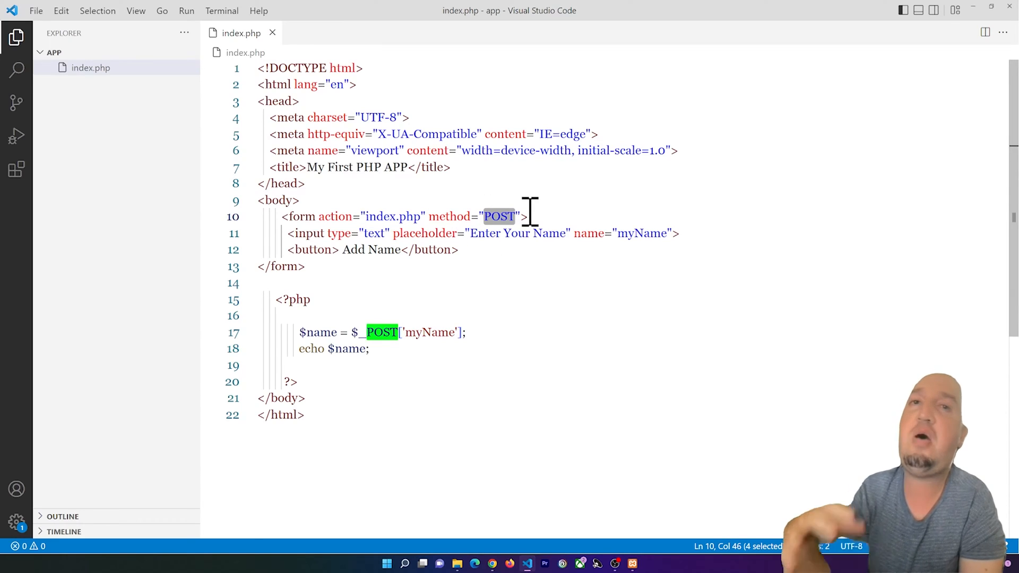
{"action": "left_click", "coordinate": [534, 250]}
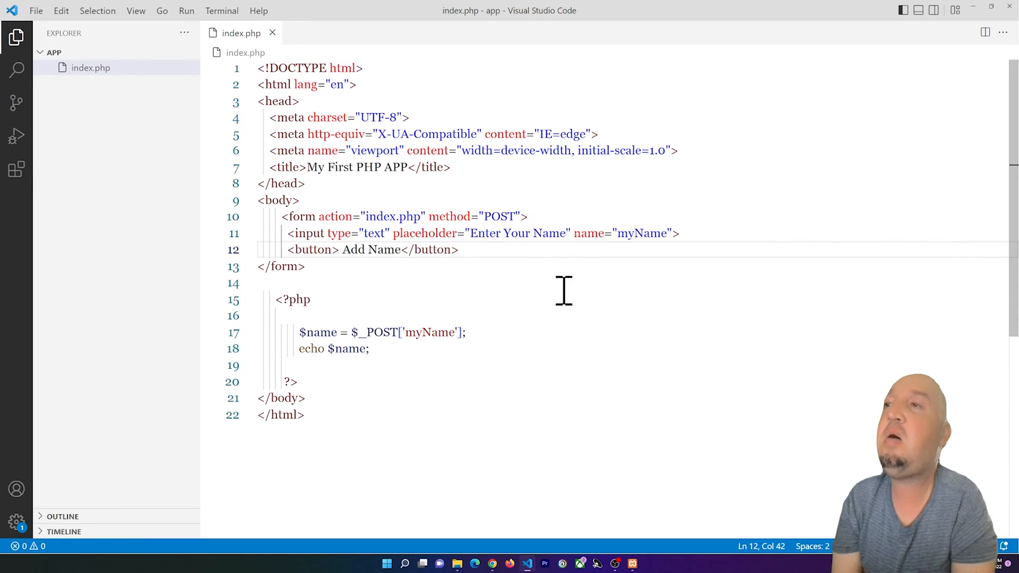
{"action": "mouse_move", "coordinate": [462, 308]}
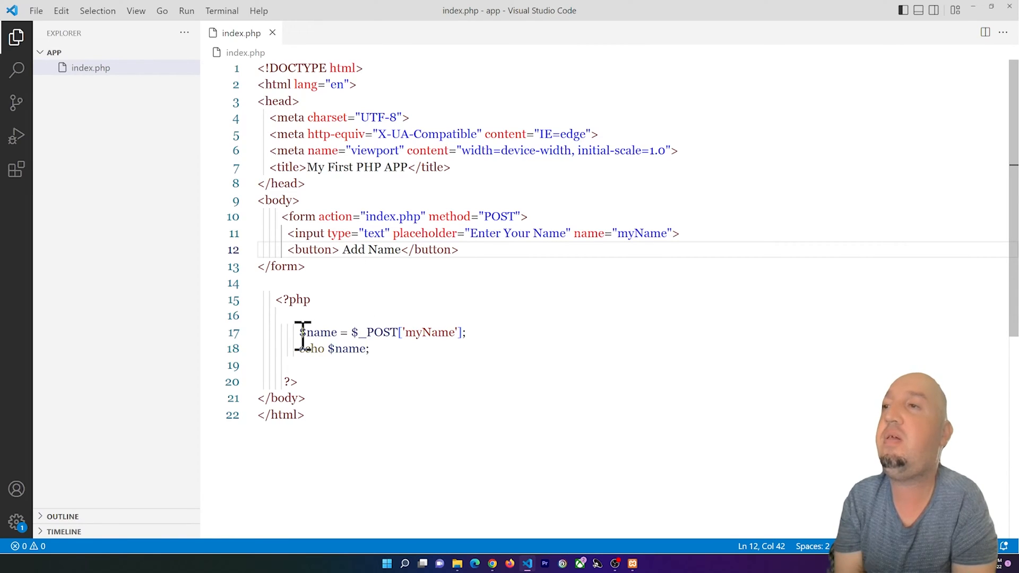
Trace the $name variable, the $_POST lookup and the matching myName input key in index.php.
{"action": "double_click", "coordinate": [318, 332]}
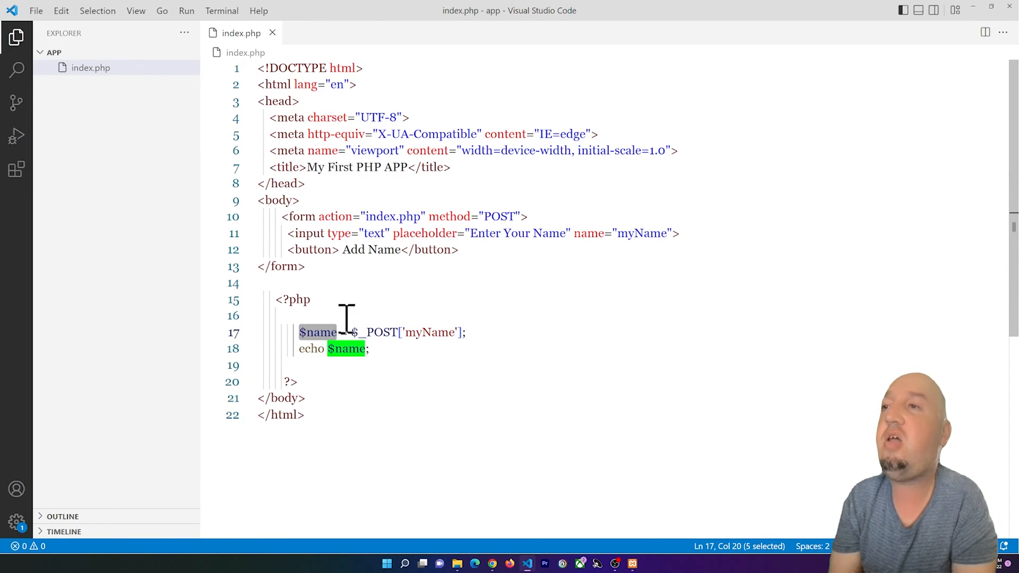
{"action": "left_click", "coordinate": [296, 299]}
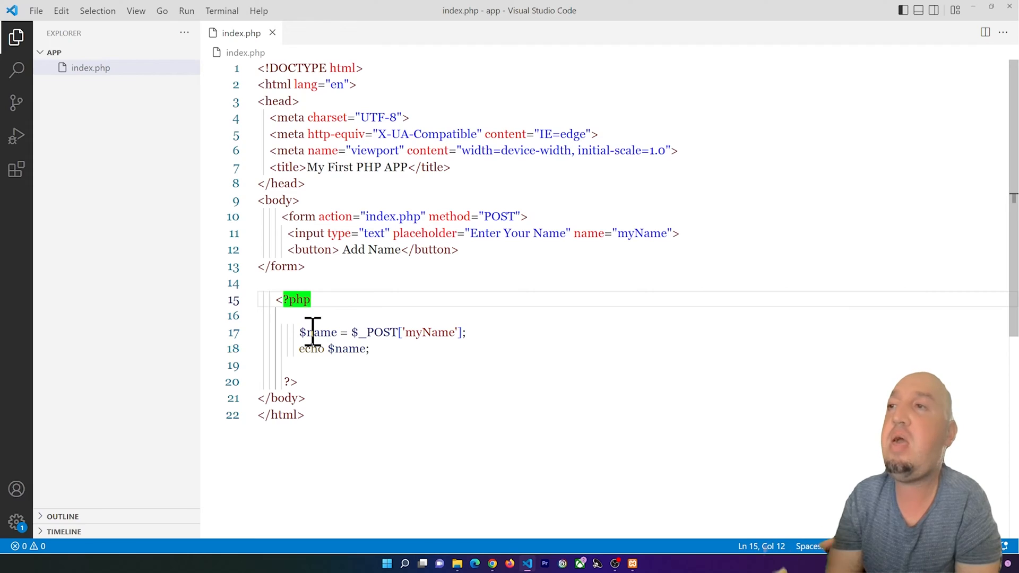
{"action": "left_click", "coordinate": [349, 332]}
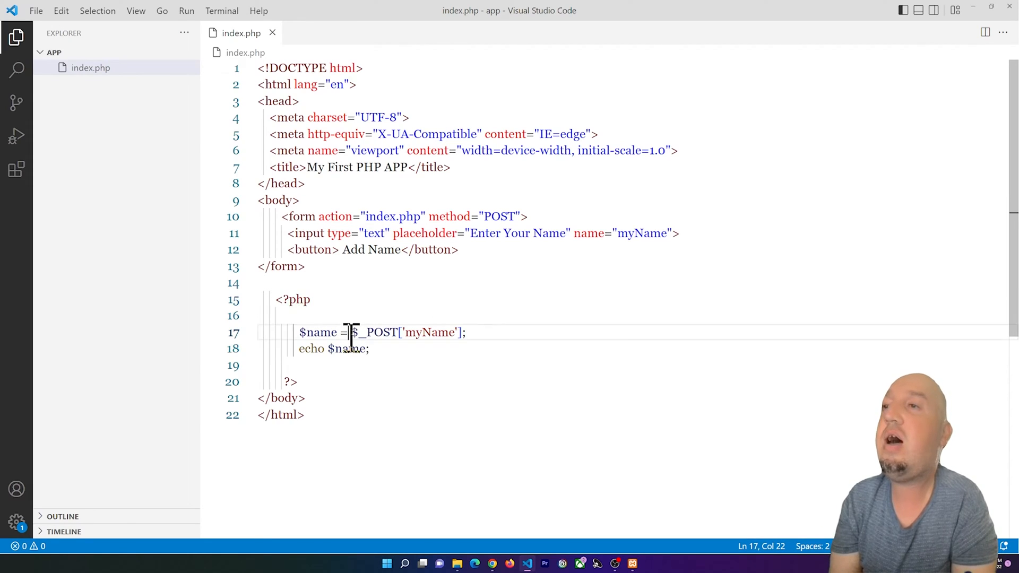
{"action": "double_click", "coordinate": [376, 333]}
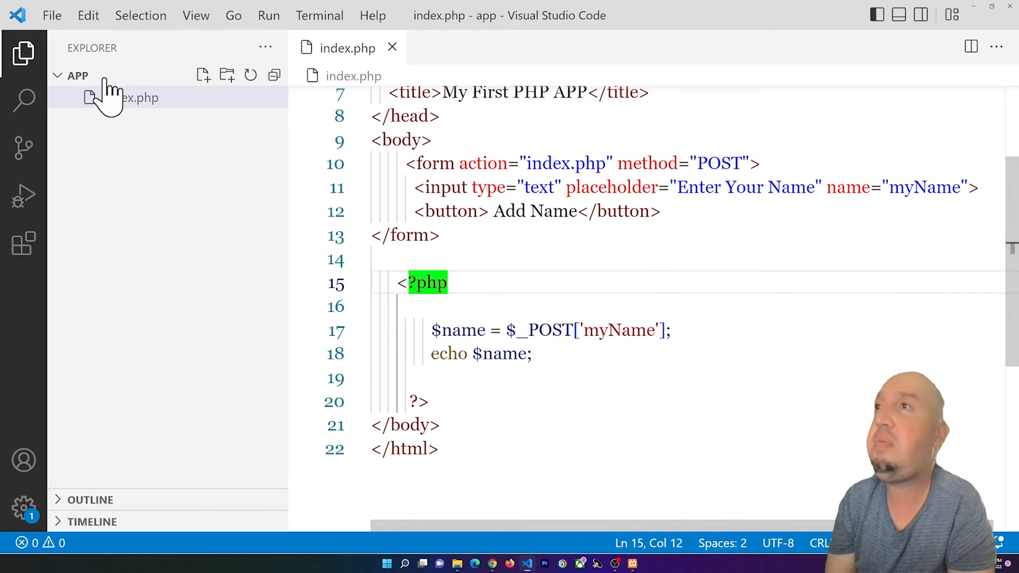
{"action": "left_click", "coordinate": [24, 53]}
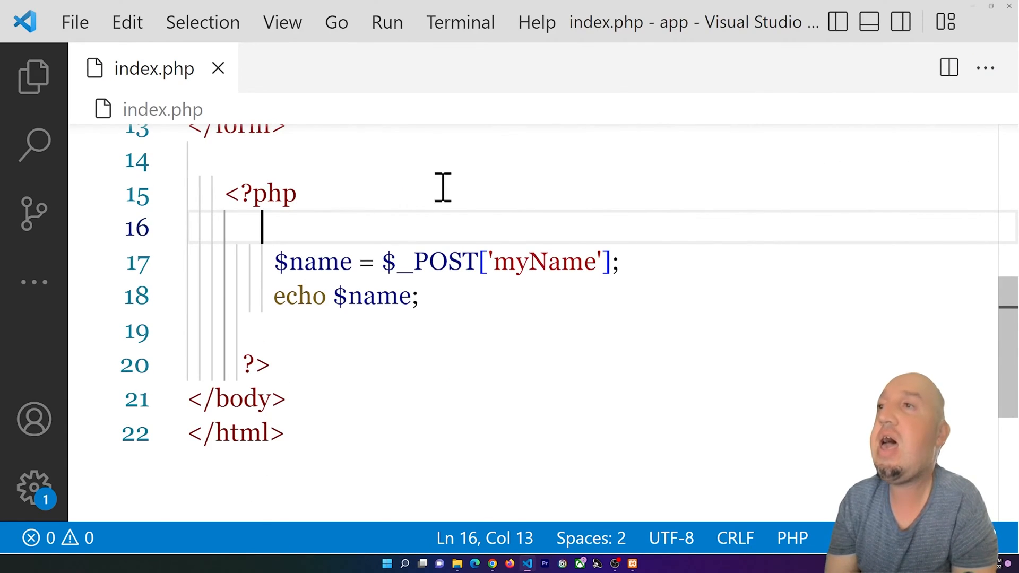
{"action": "left_click", "coordinate": [497, 261]}
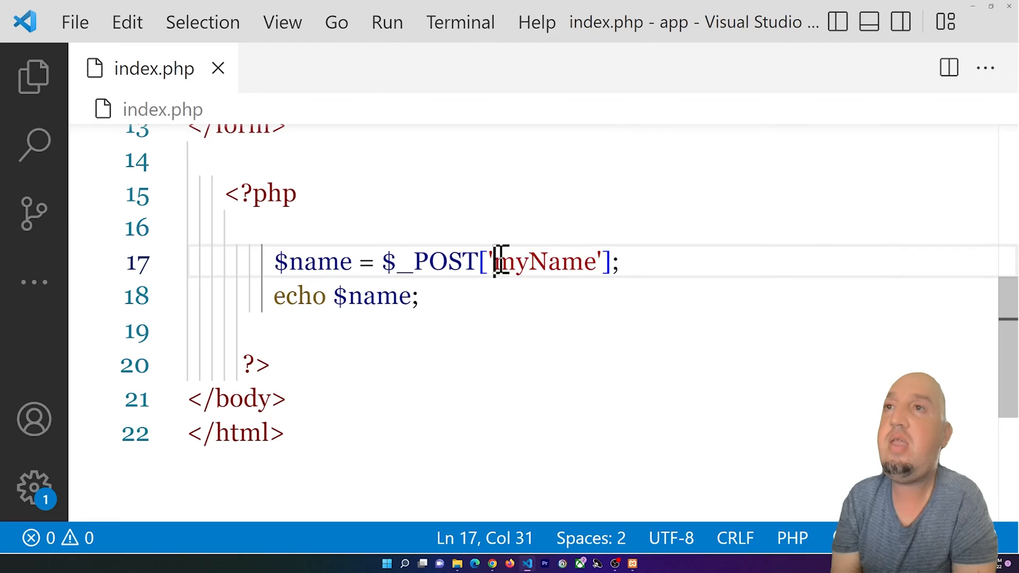
{"action": "double_click", "coordinate": [543, 261]}
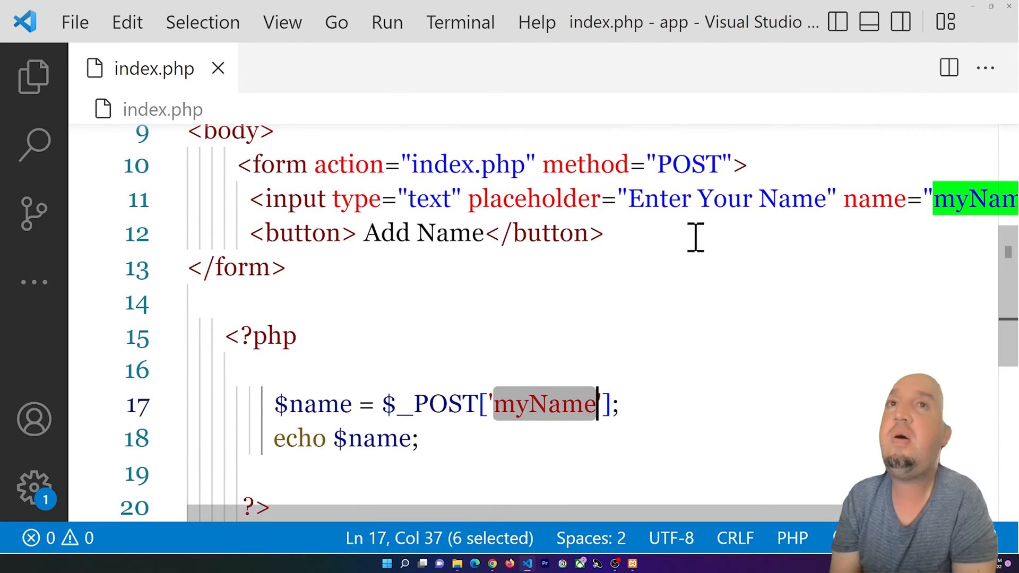
{"action": "mouse_move", "coordinate": [624, 279]}
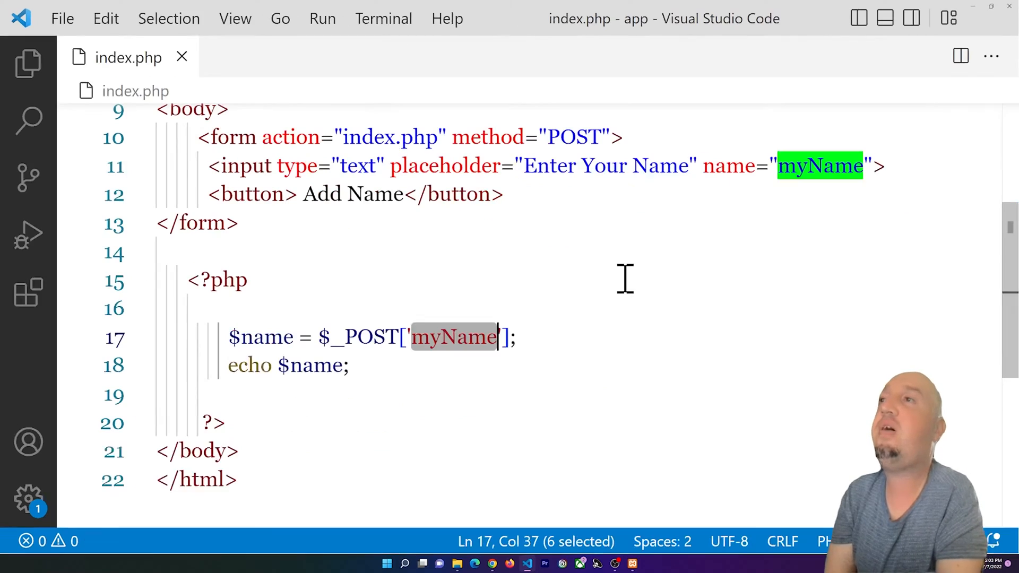
{"action": "mouse_move", "coordinate": [792, 165]}
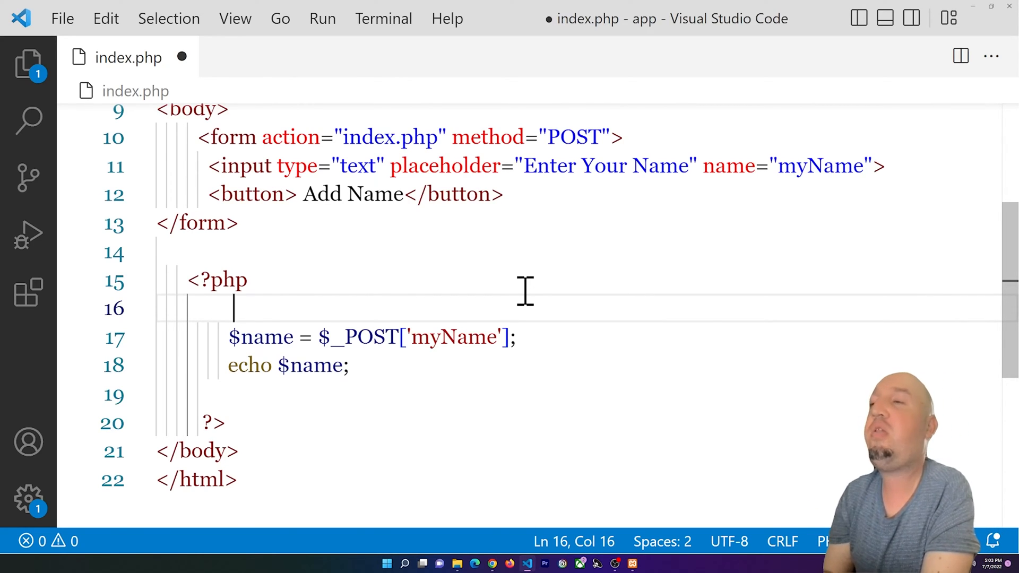
Write the condition if ( isset($_POST['myName']) ) on line 16.
{"action": "type", "text": "o"}
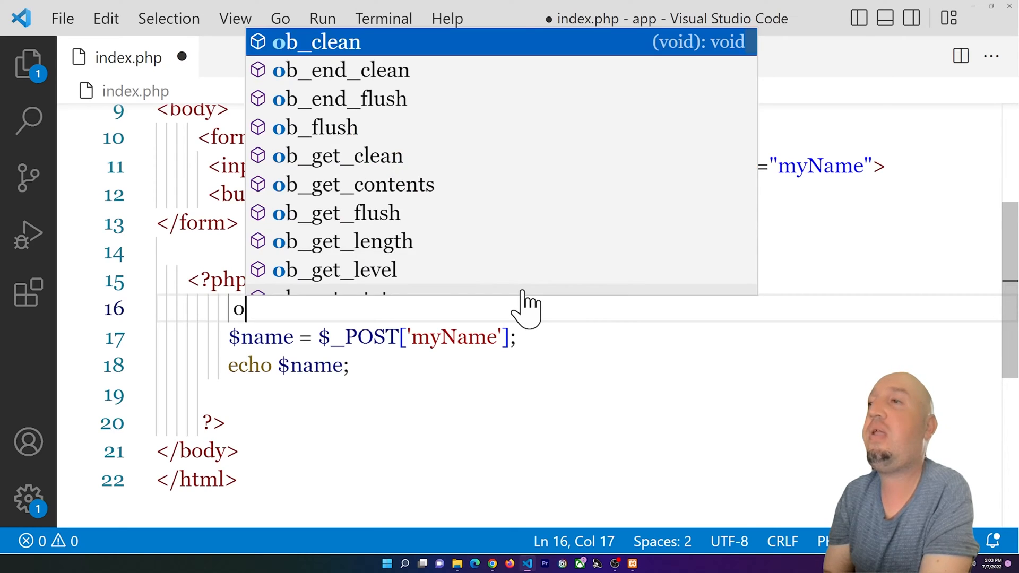
{"action": "type", "text": "if ("}
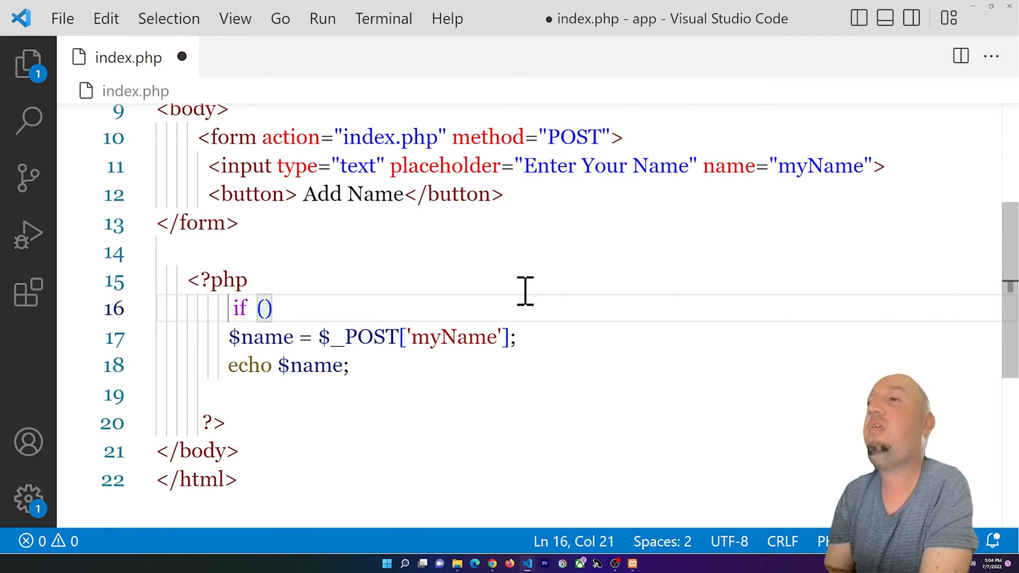
{"action": "type", "text": "i"}
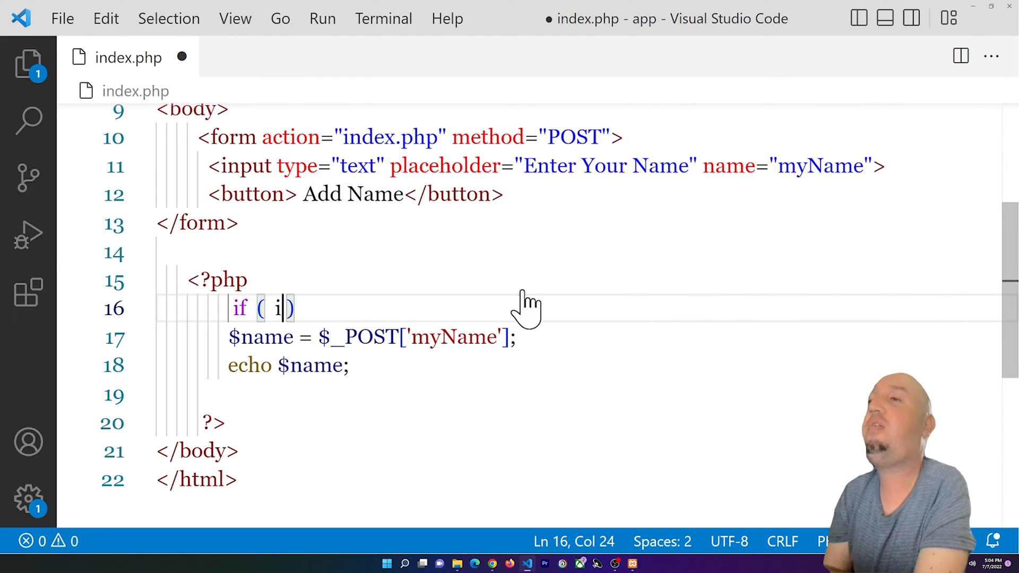
{"action": "type", "text": "sset"}
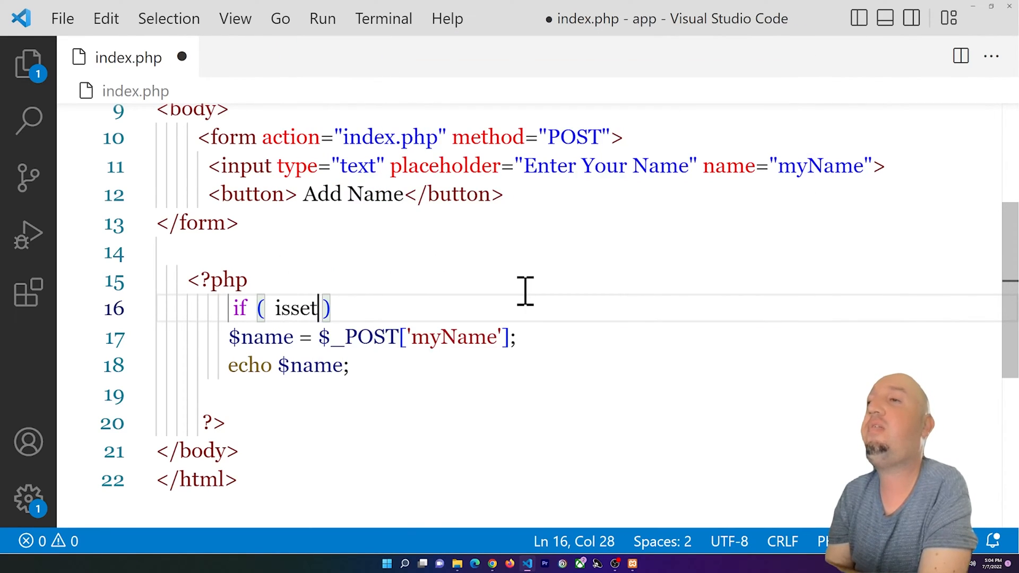
{"action": "type", "text": "("}
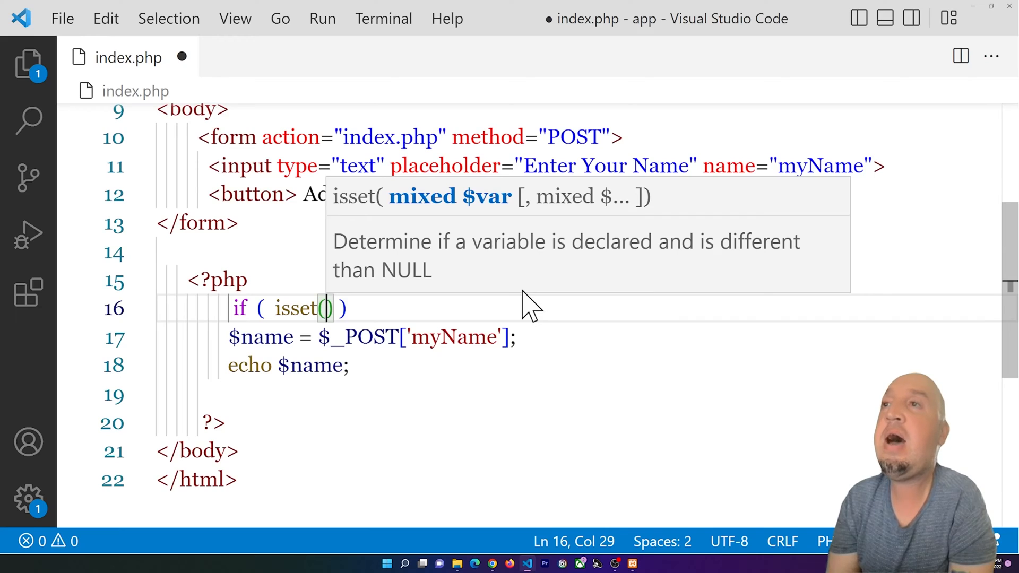
{"action": "type", "text": "$_"}
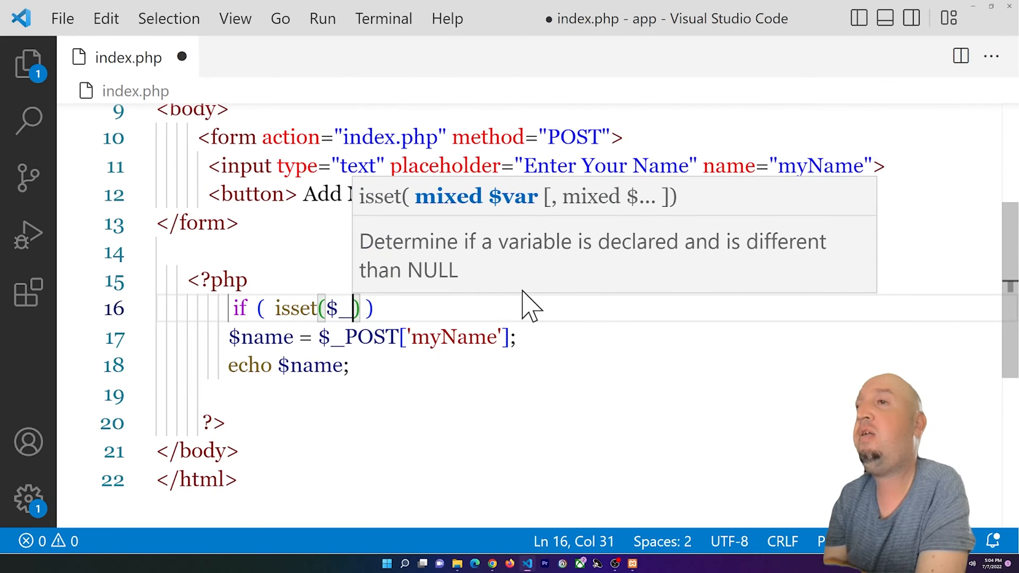
{"action": "type", "text": "POST["}
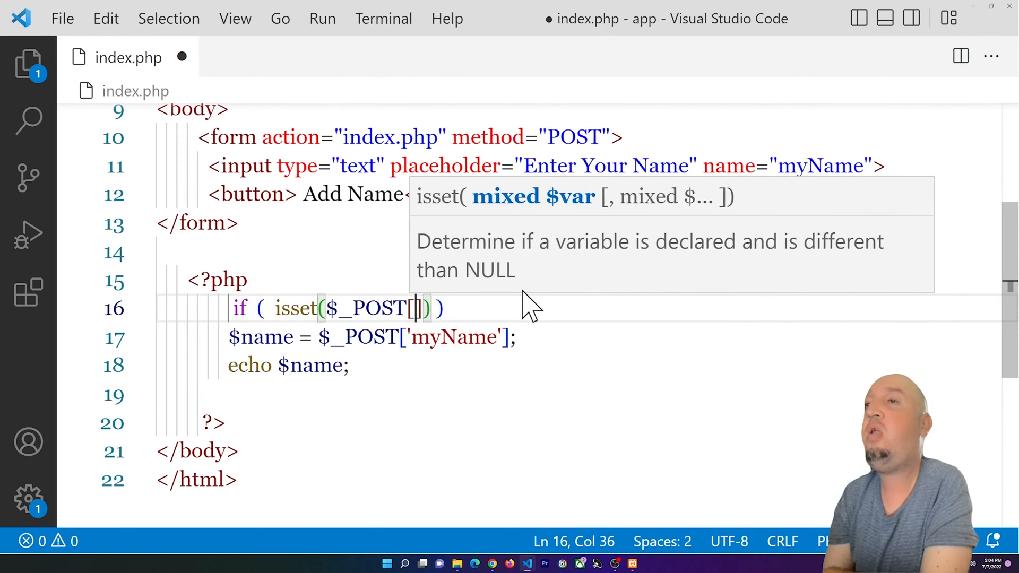
{"action": "mouse_move", "coordinate": [549, 302]}
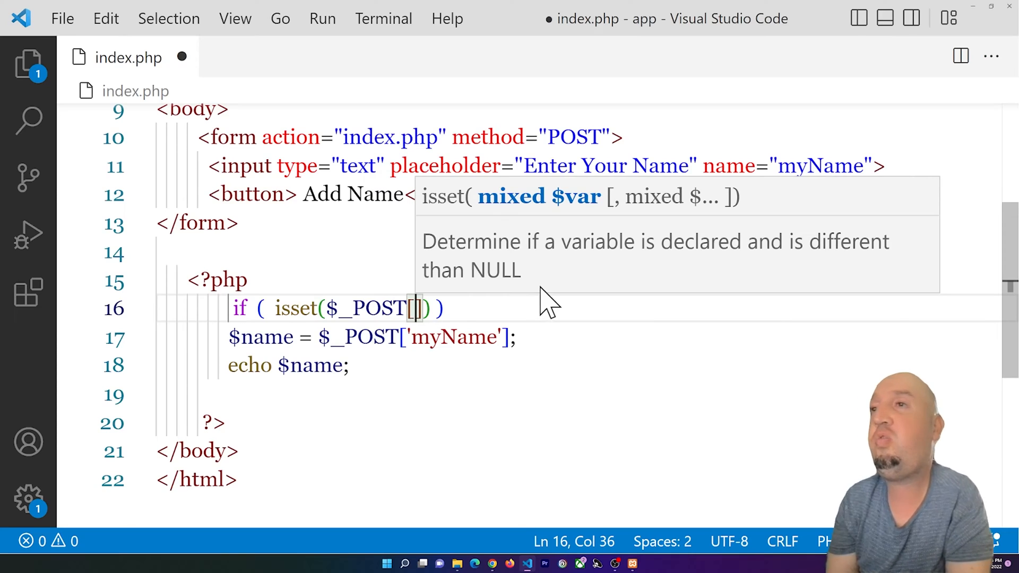
{"action": "mouse_move", "coordinate": [655, 423]}
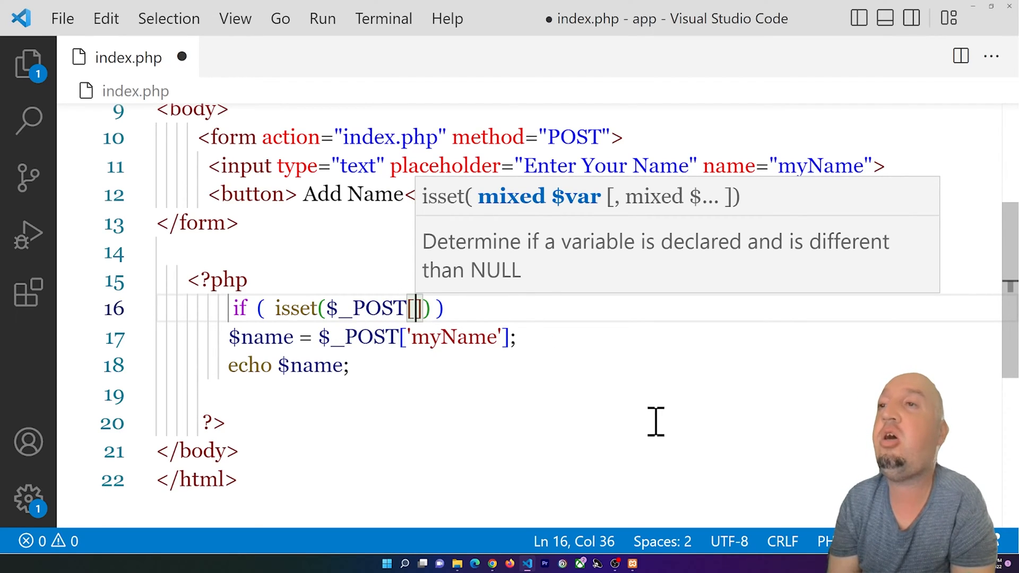
{"action": "type", "text": "'"}
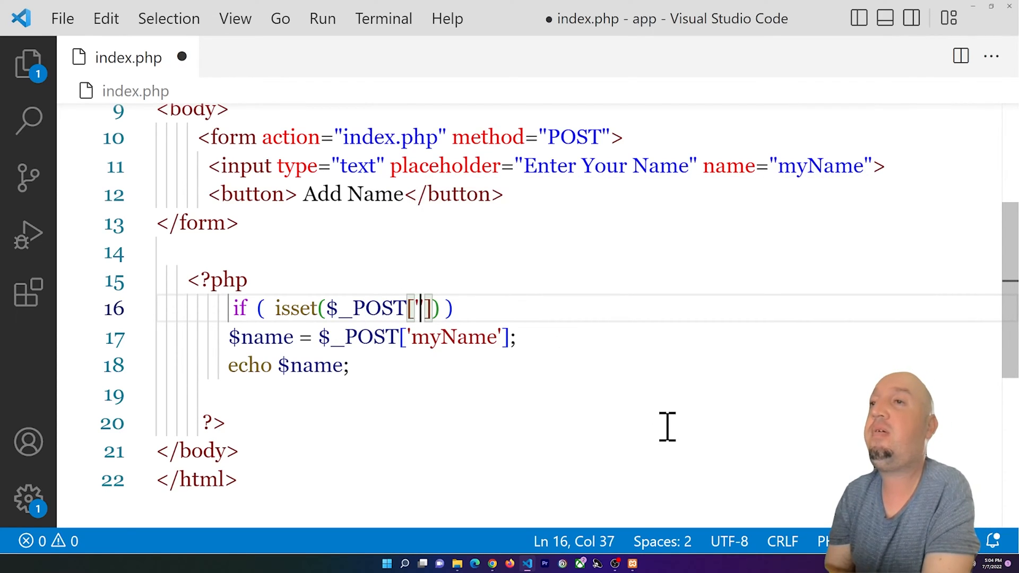
{"action": "type", "text": "my"}
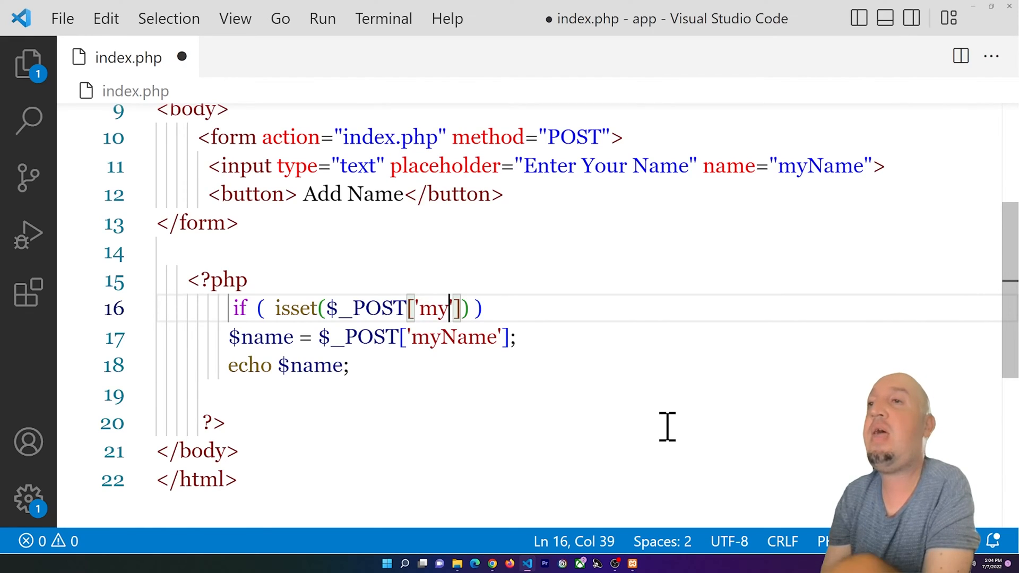
{"action": "type", "text": "Name"}
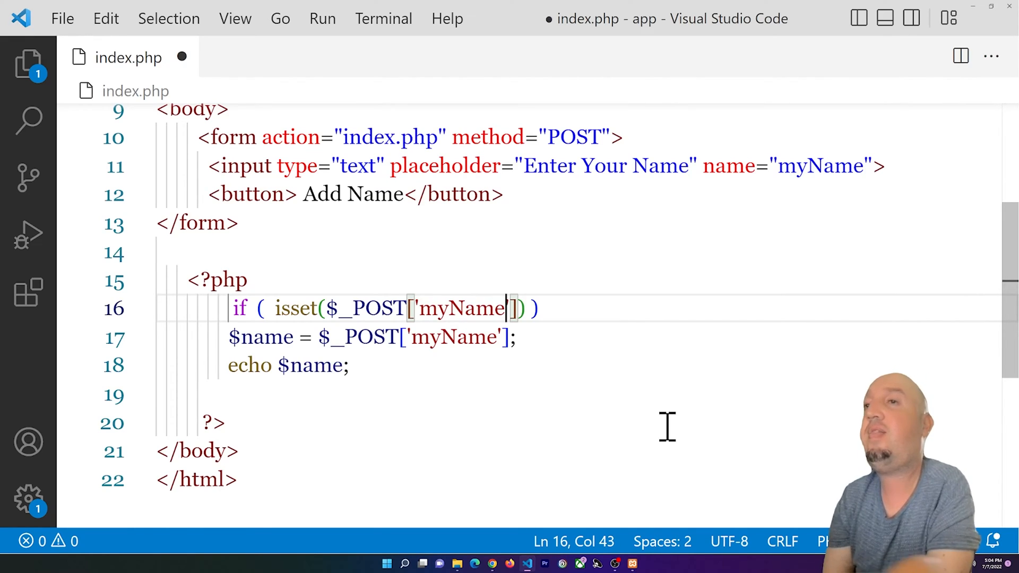
{"action": "mouse_move", "coordinate": [413, 344]}
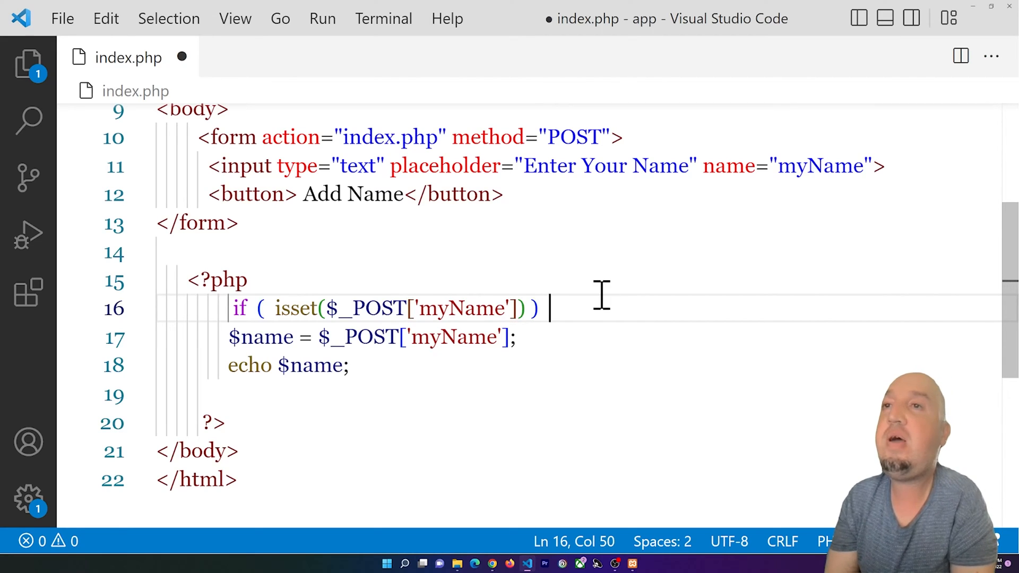
Wrap the $name assignment and echo in the if block's braces, save index.php, and return to Chrome.
{"action": "type", "text": "{"}
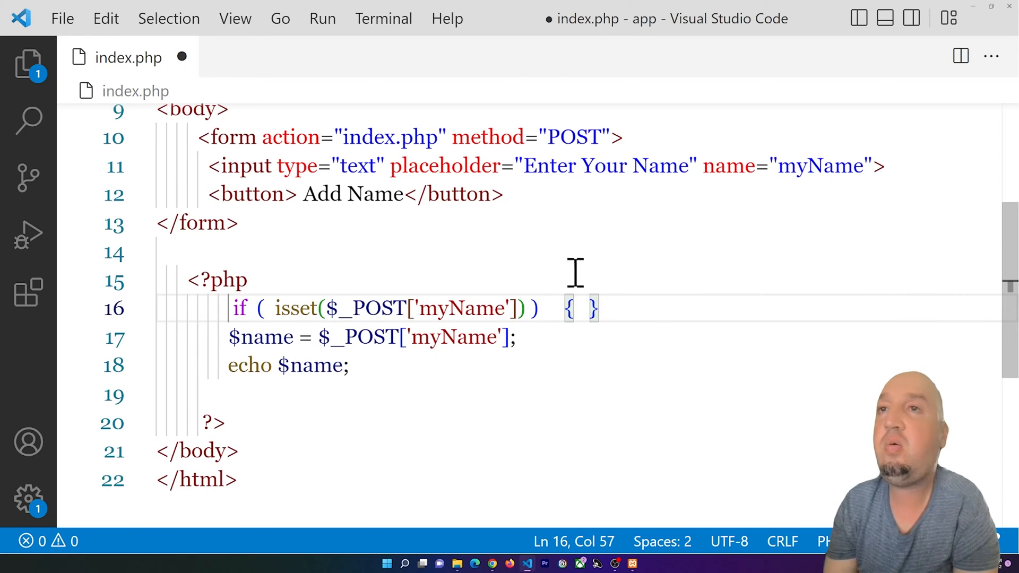
{"action": "left_click", "coordinate": [189, 253]}
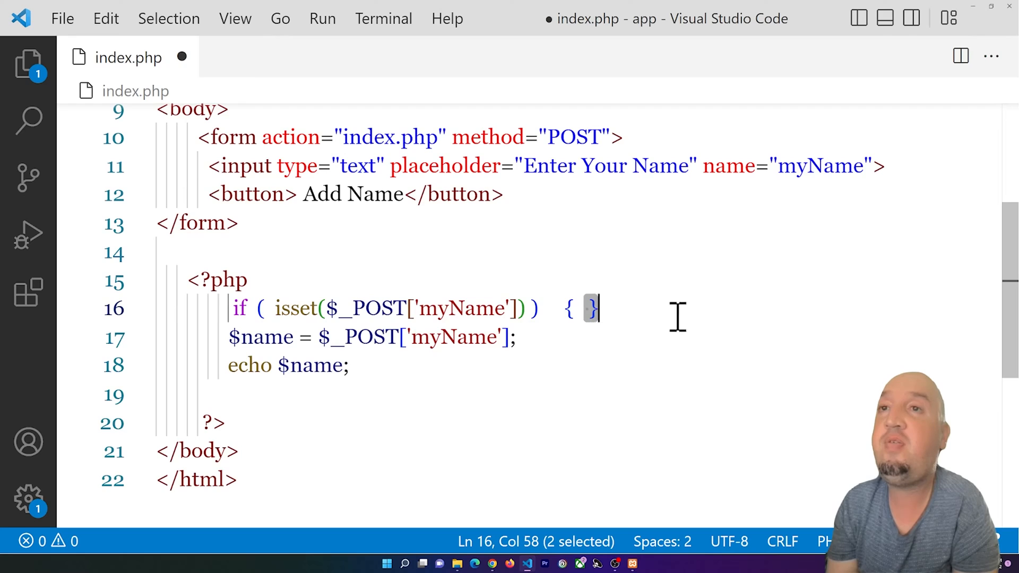
{"action": "left_click", "coordinate": [225, 422]}
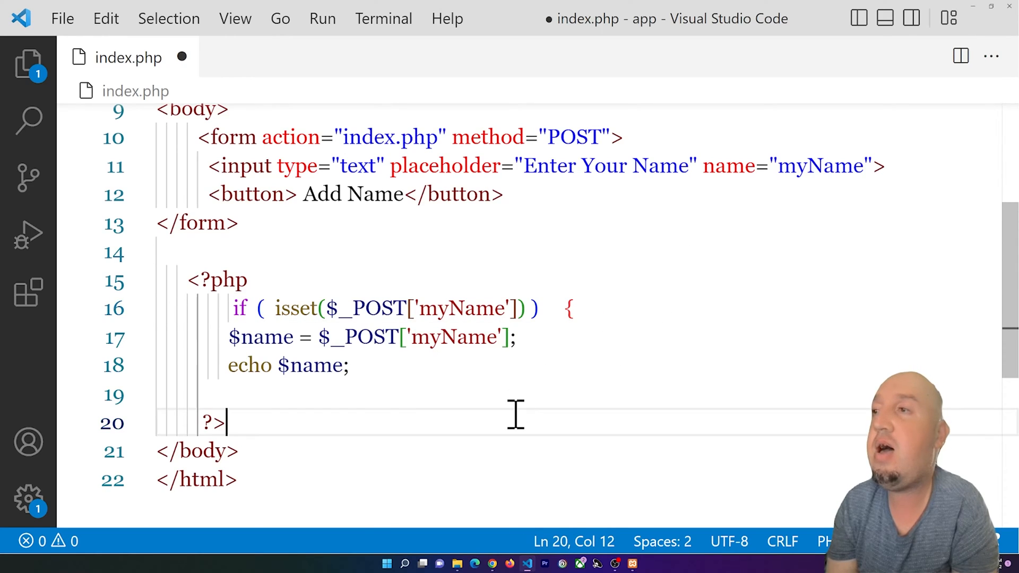
{"action": "type", "text": "}"}
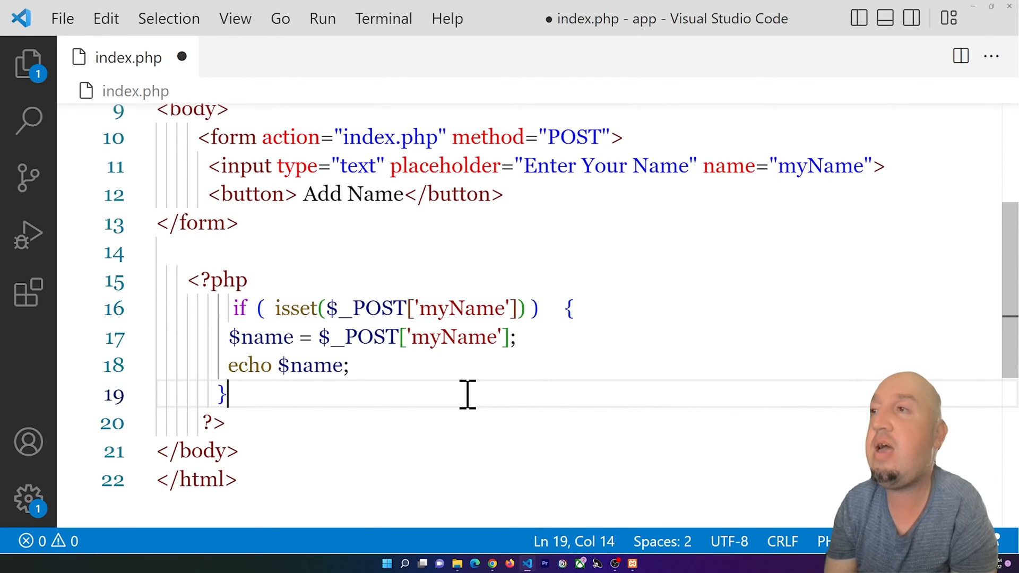
{"action": "key", "text": "ctrl+s"}
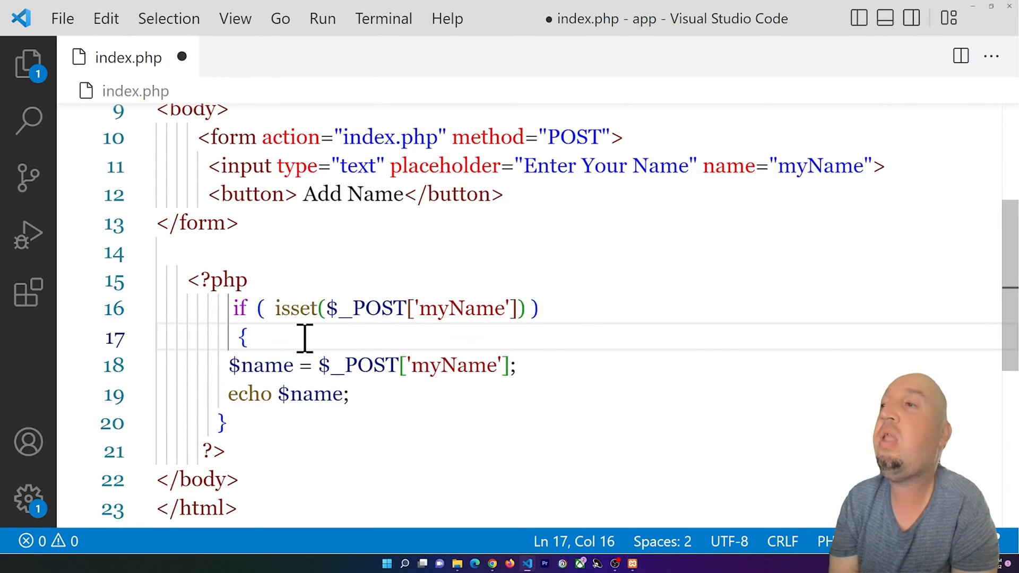
{"action": "key", "text": "Enter"}
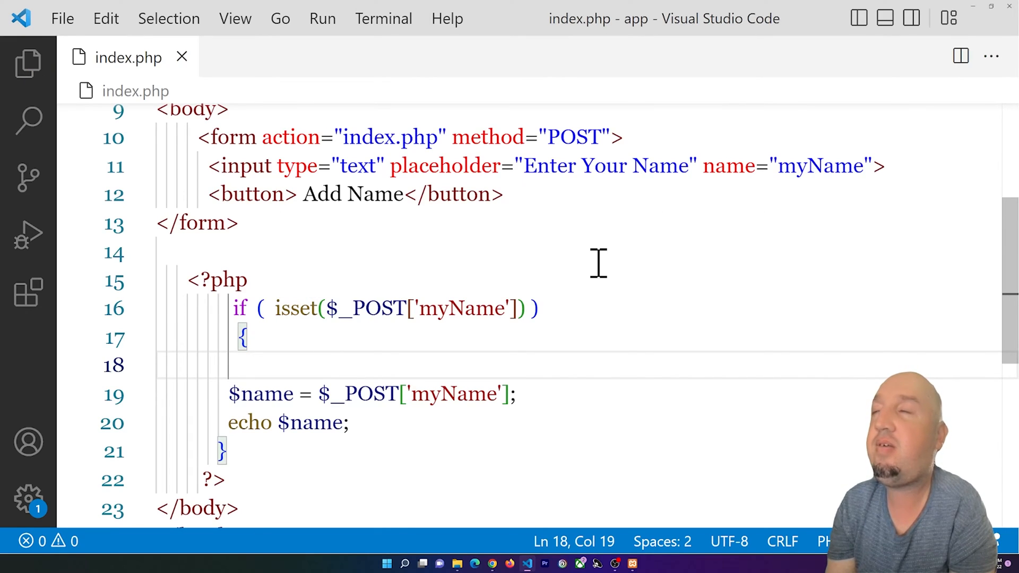
{"action": "left_click", "coordinate": [491, 564]}
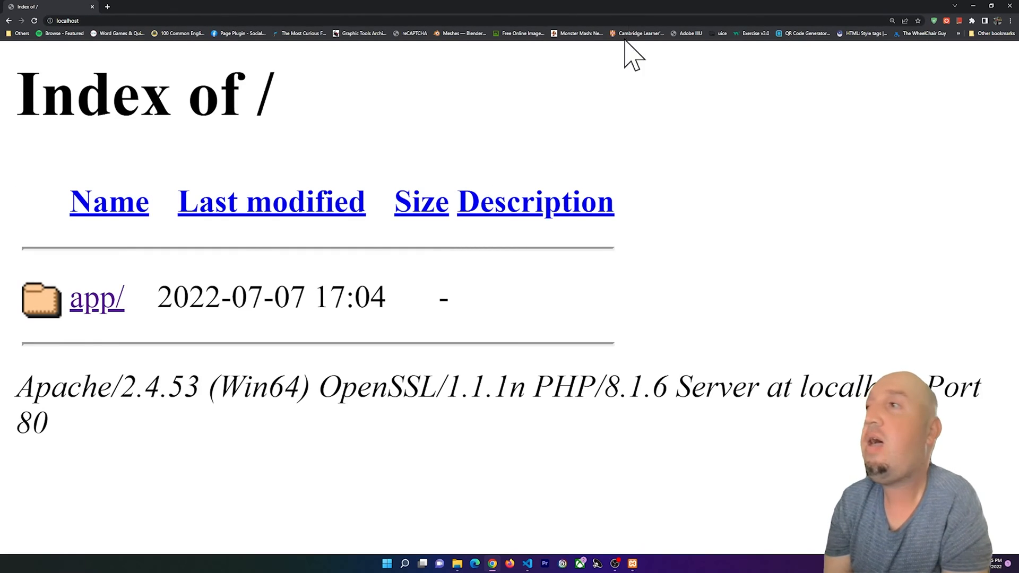
Open app/ on localhost, enter the name Subscribe (fixing a typo) and submit it with Add Name.
{"action": "left_click", "coordinate": [97, 297]}
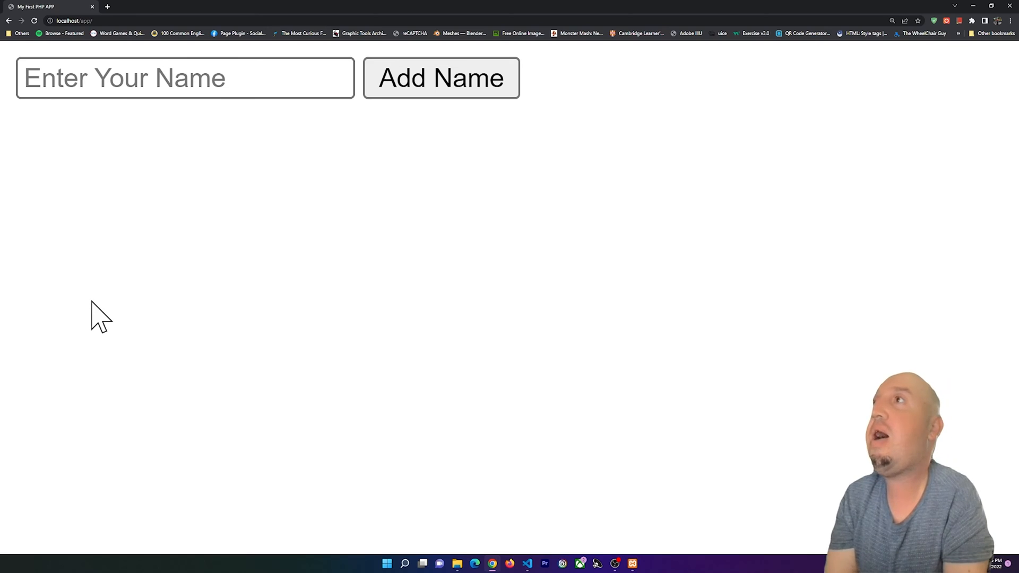
{"action": "type", "text": "Si"}
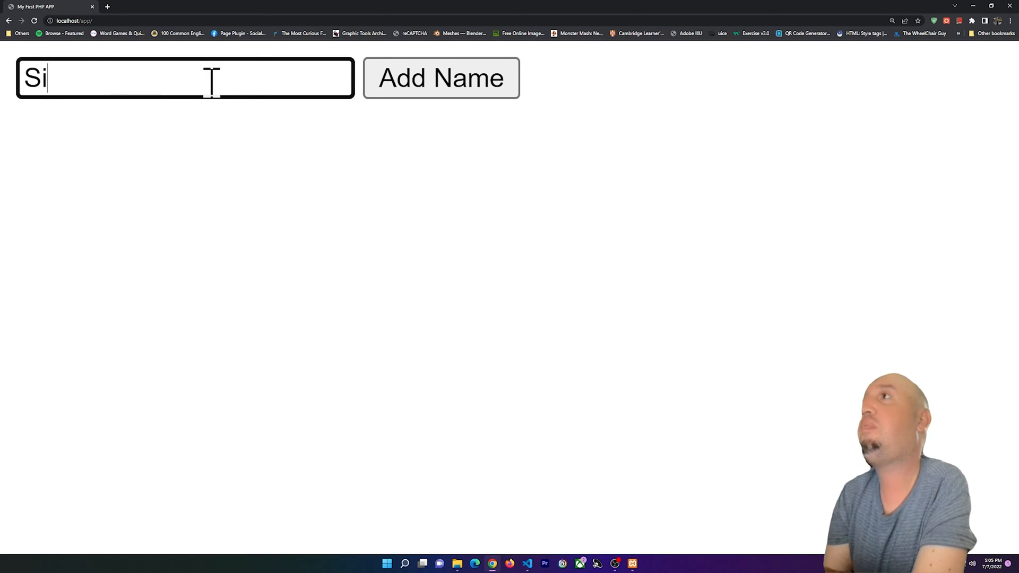
{"action": "type", "text": "ubscrobe"}
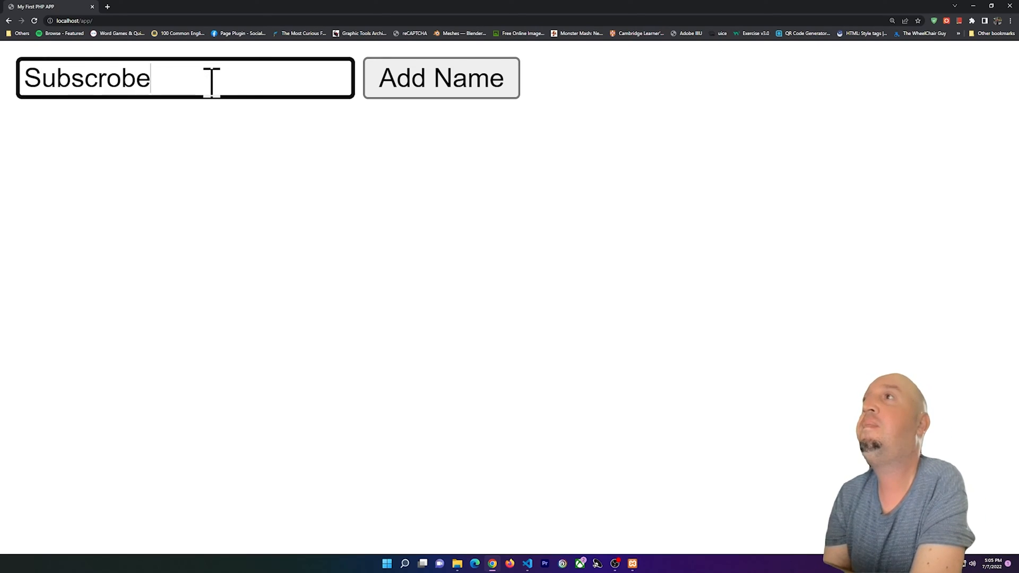
{"action": "key", "text": "Backspace"}
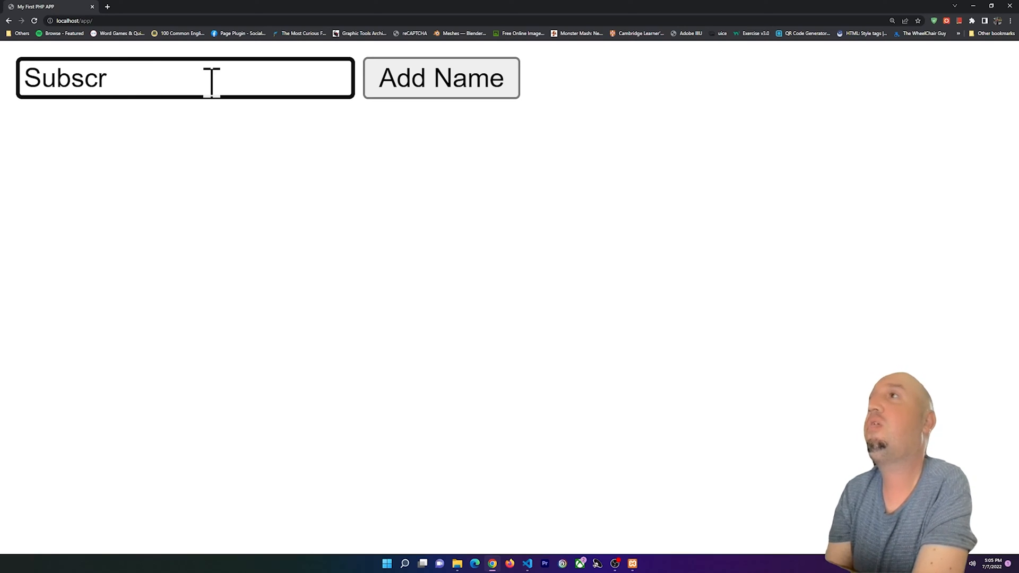
{"action": "type", "text": "ibe"}
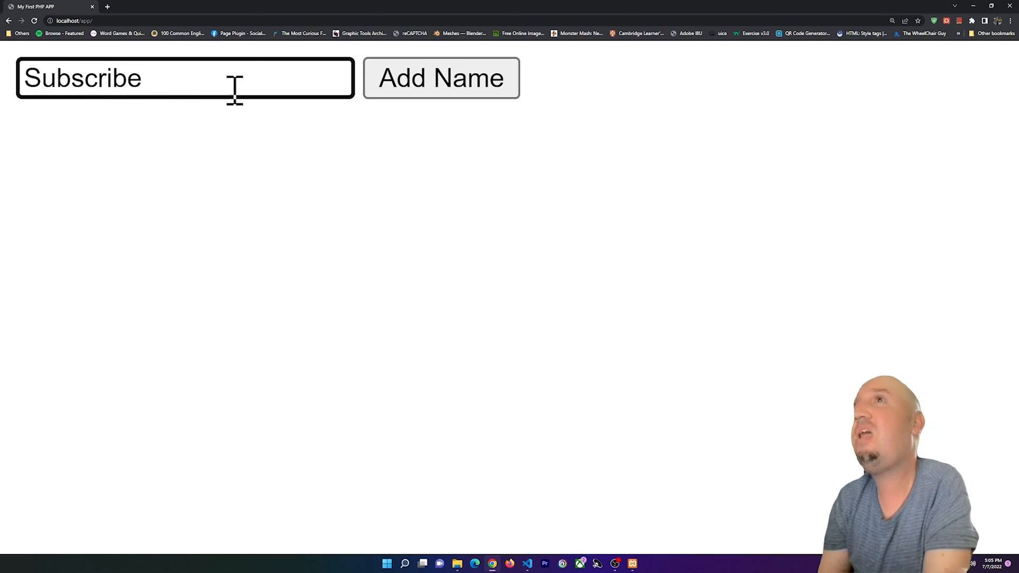
{"action": "left_click", "coordinate": [441, 78]}
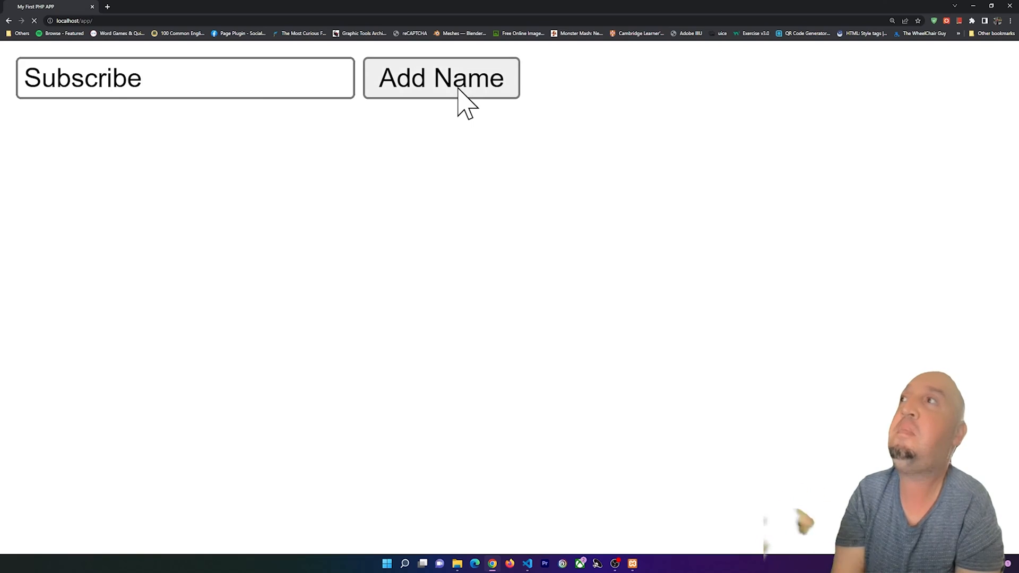
{"action": "left_click", "coordinate": [441, 78]}
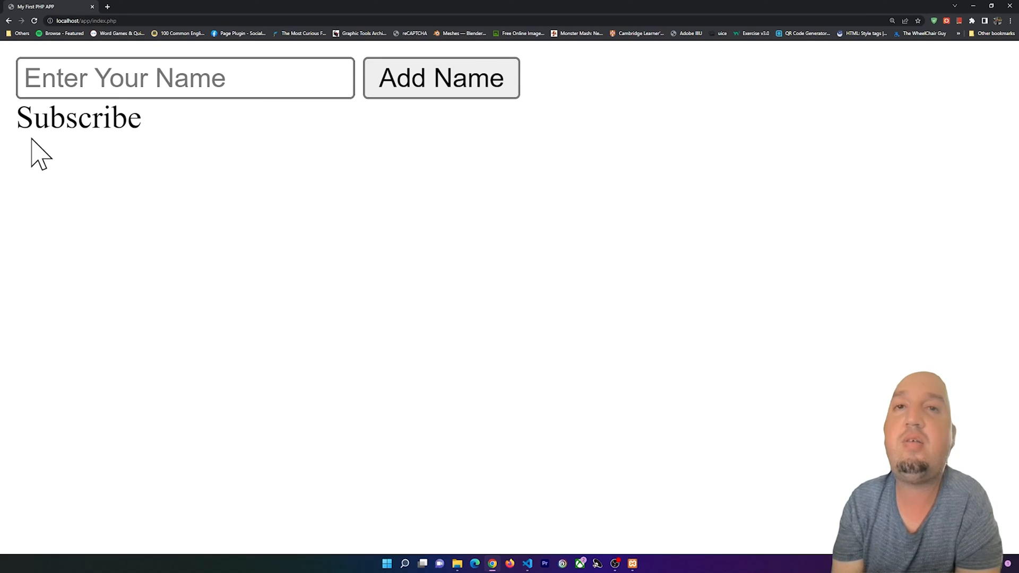
{"action": "mouse_move", "coordinate": [108, 202]}
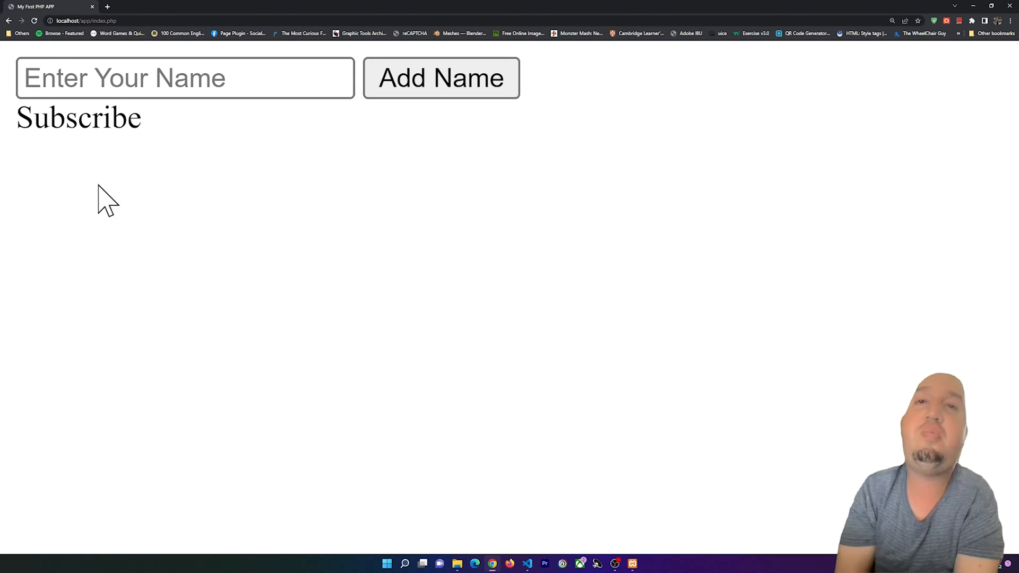
{"action": "mouse_move", "coordinate": [741, 52]}
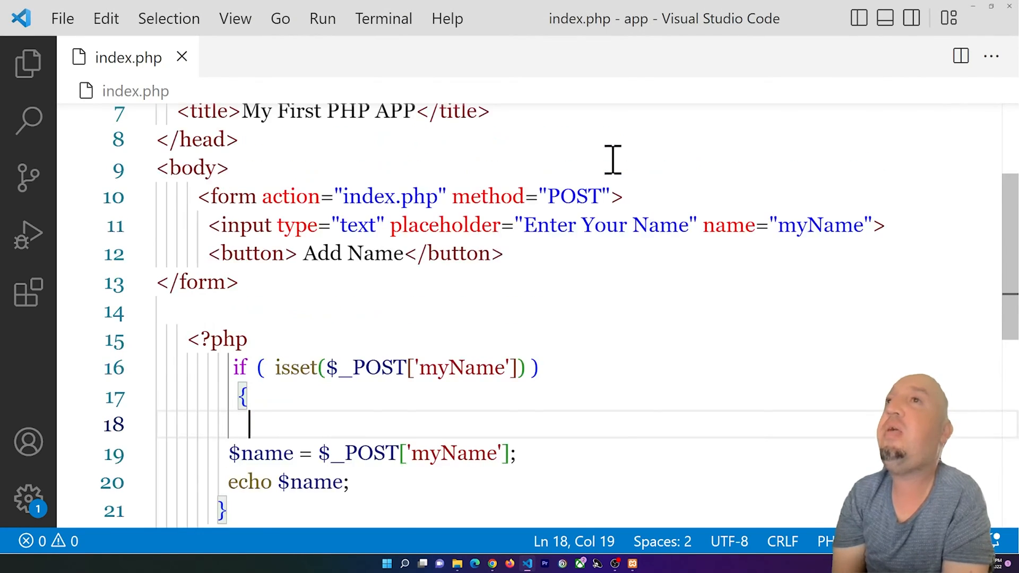
Set method="GET" on the form and change the isset check to $_GET['myName'], leaving line 19 as $_POST.
{"action": "double_click", "coordinate": [575, 196]}
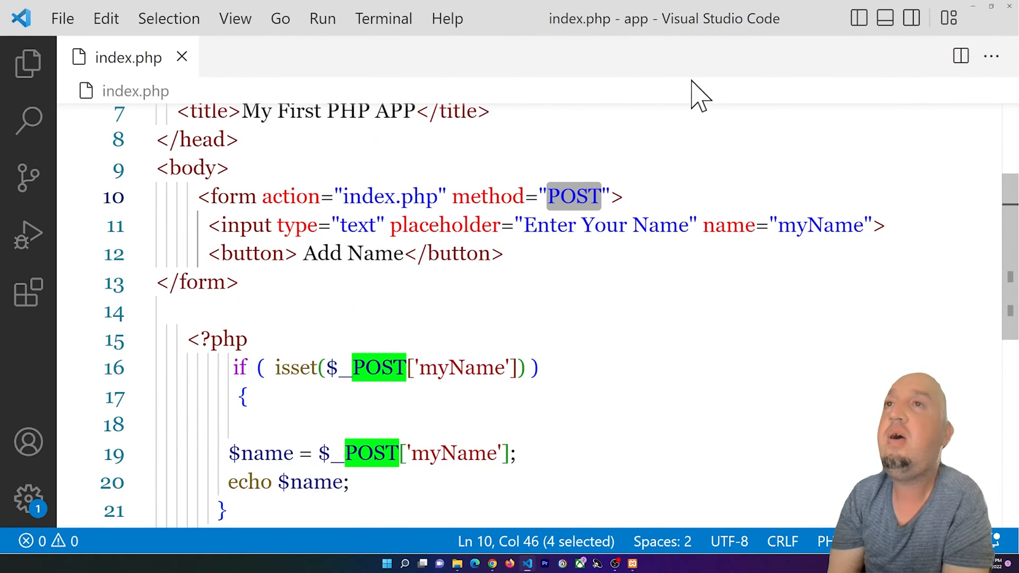
{"action": "type", "text": "GET"}
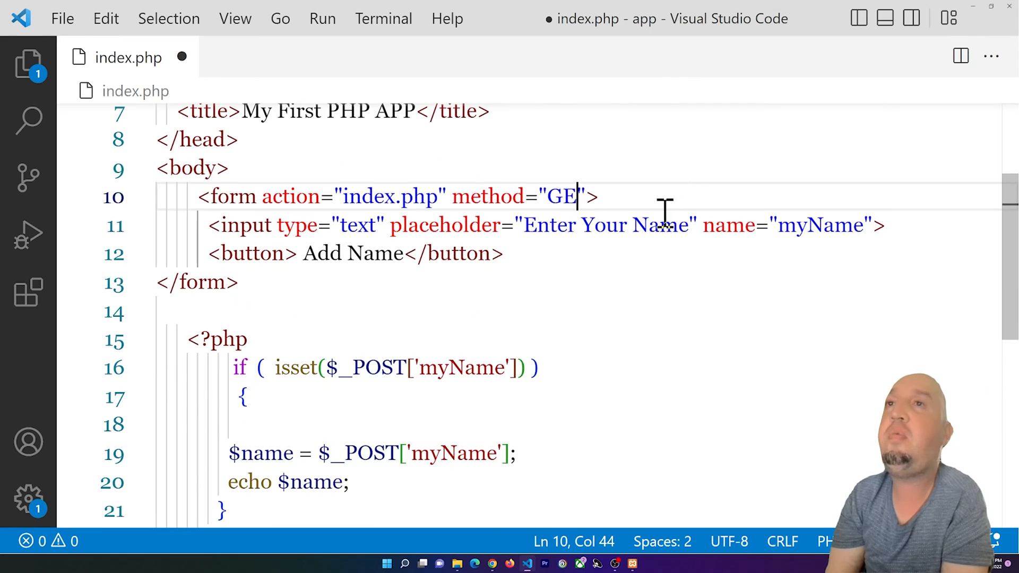
{"action": "type", "text": "T"}
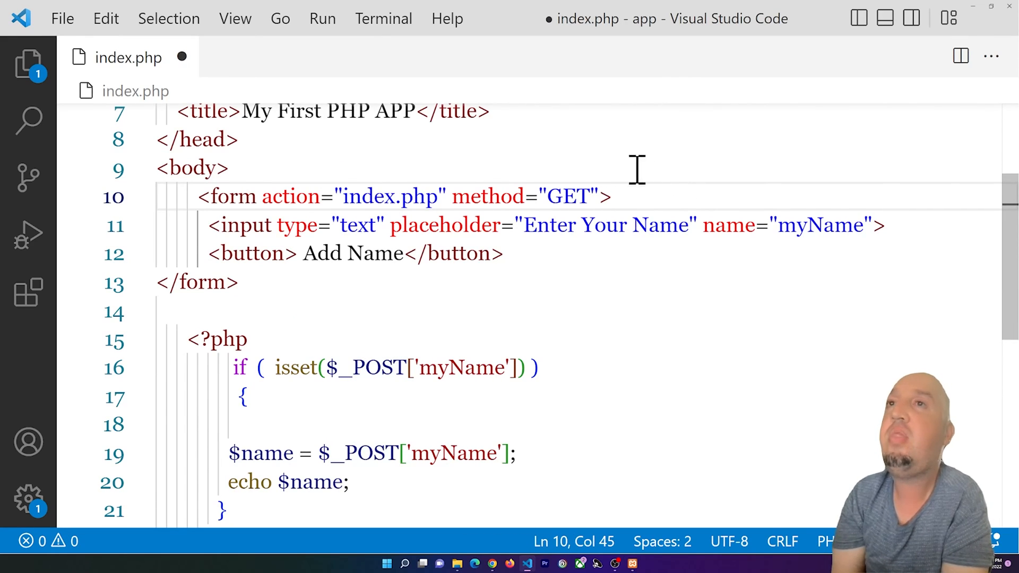
{"action": "scroll", "scroll_direction": "down", "scroll_amount": 3}
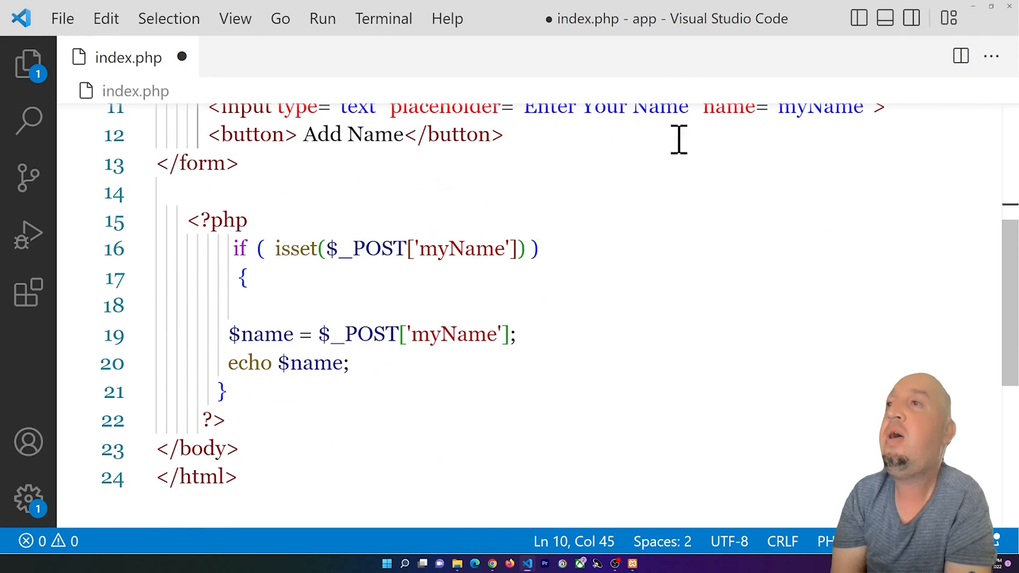
{"action": "double_click", "coordinate": [370, 248]}
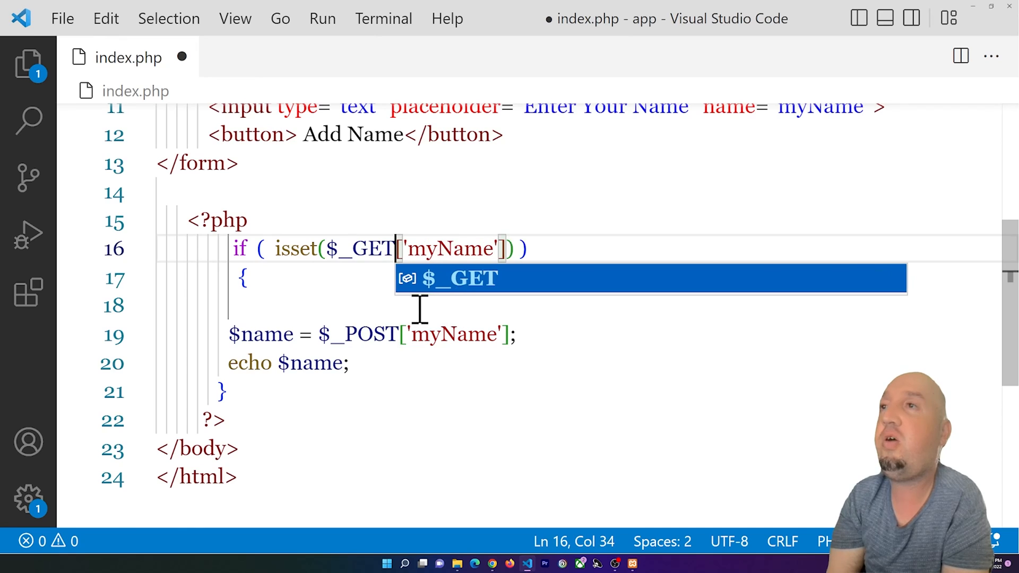
{"action": "double_click", "coordinate": [372, 335]}
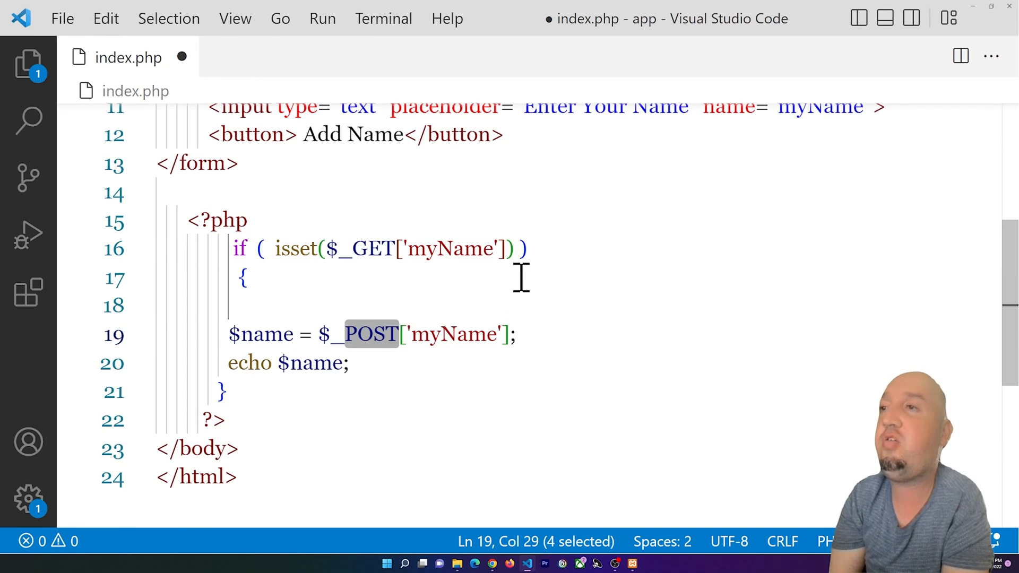